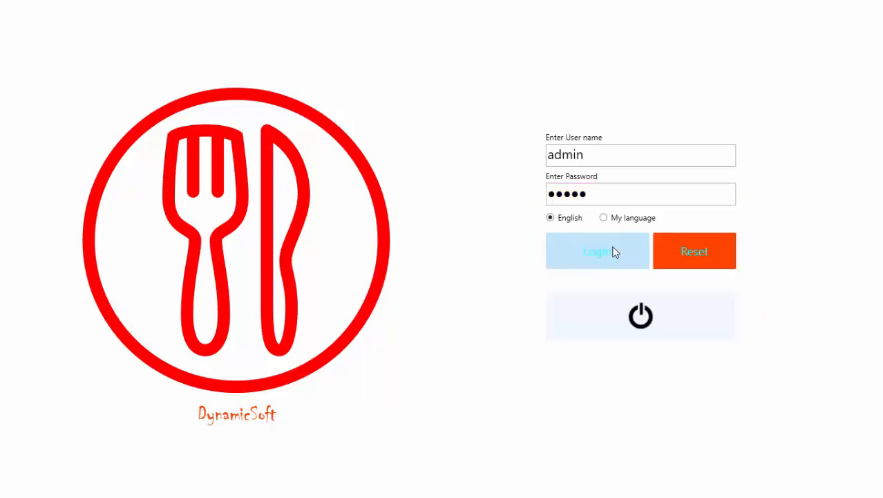
Log in to DynamicSoft POS as the administrator.
left_click(596, 251)
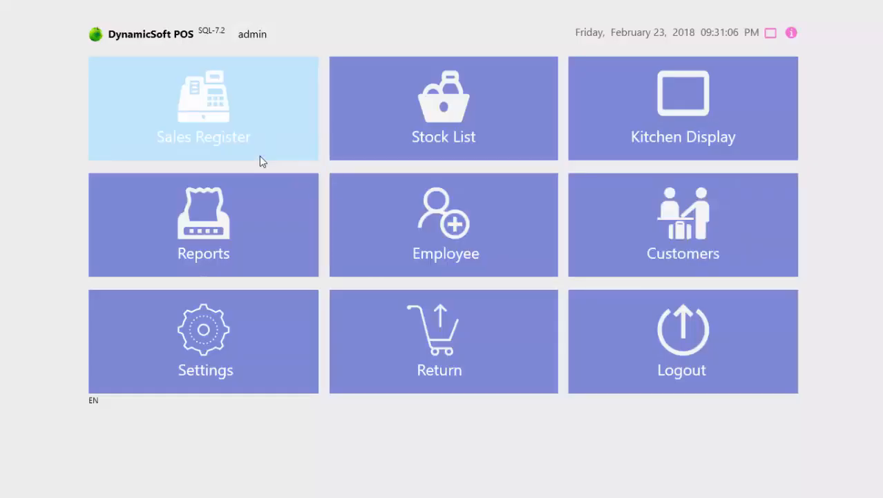
mouse_move(238, 141)
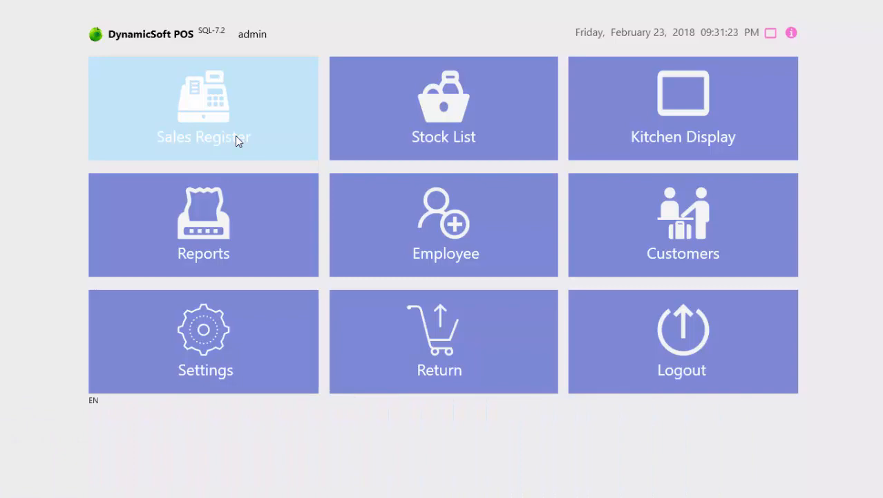
Open the Sales Register order terminal for table TAB-01.
left_click(203, 108)
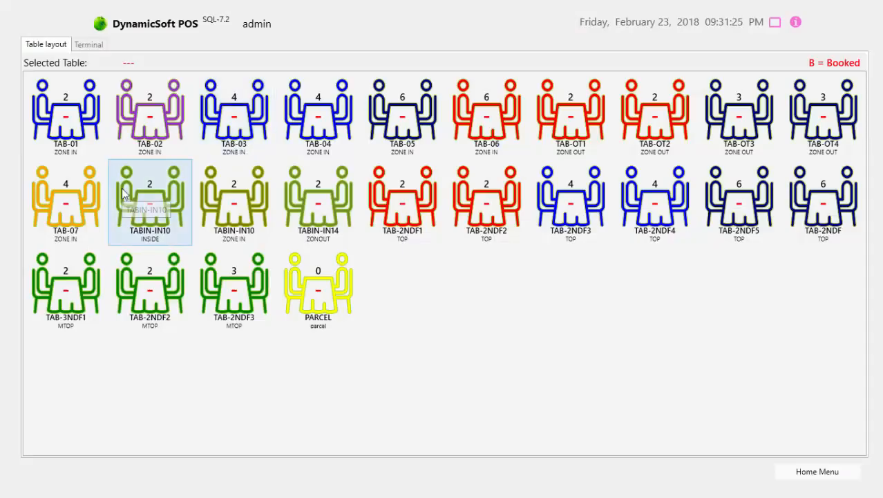
left_click(66, 114)
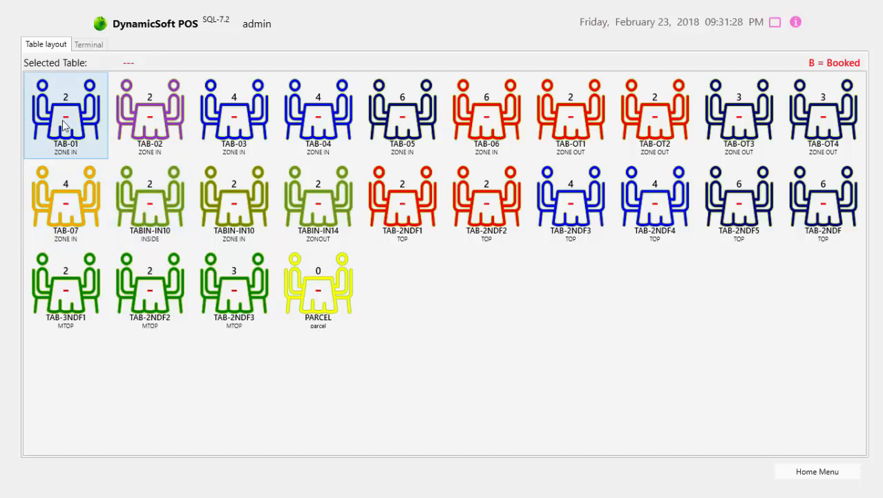
left_click(65, 115)
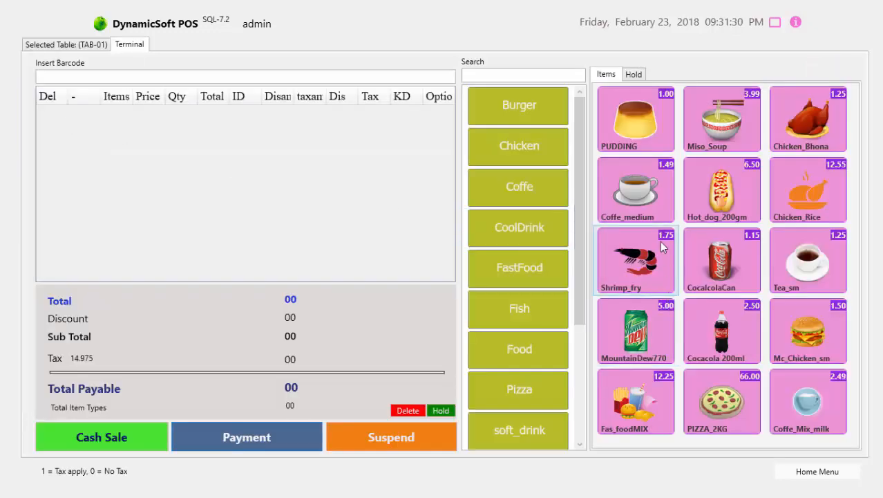
Add five items with sauces on Chicken_Rice and Shrimp_fry, removing Tea_sm (total 26.24).
left_click(635, 118)
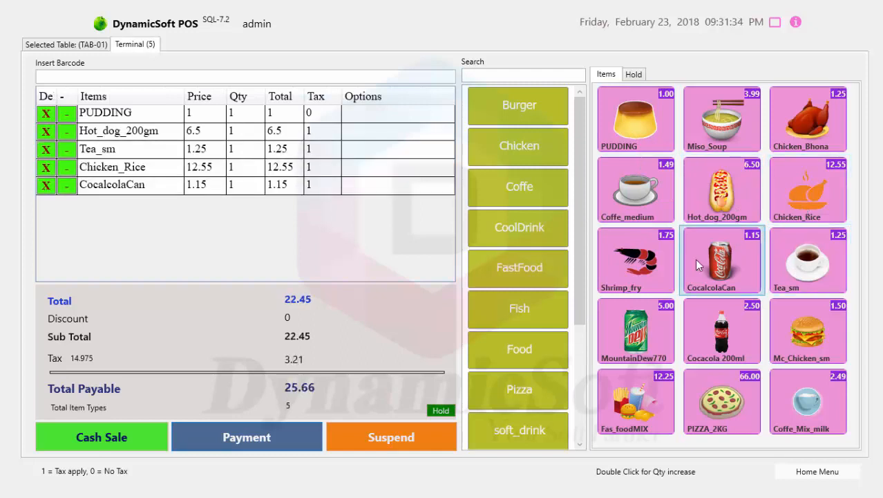
double_click(634, 260)
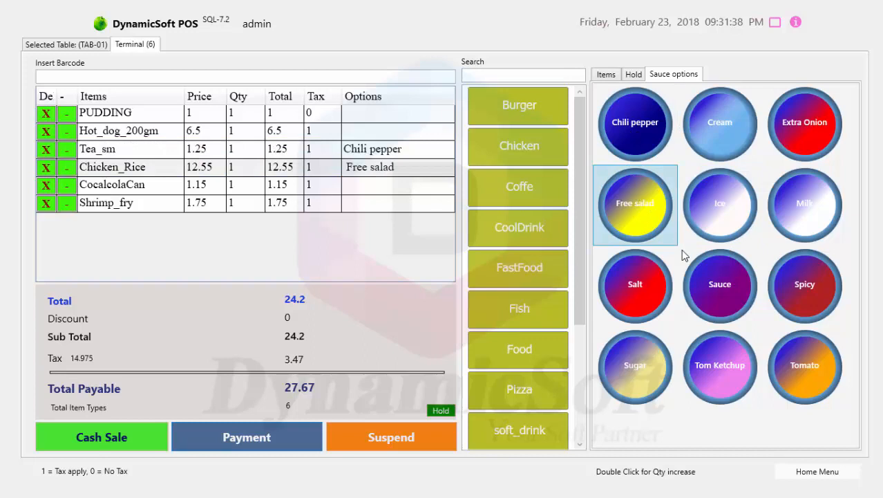
left_click(719, 284)
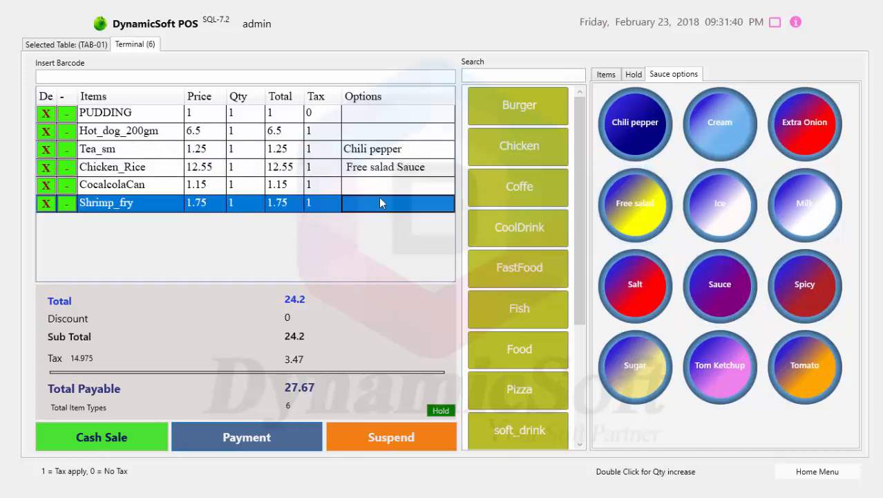
left_click(46, 149)
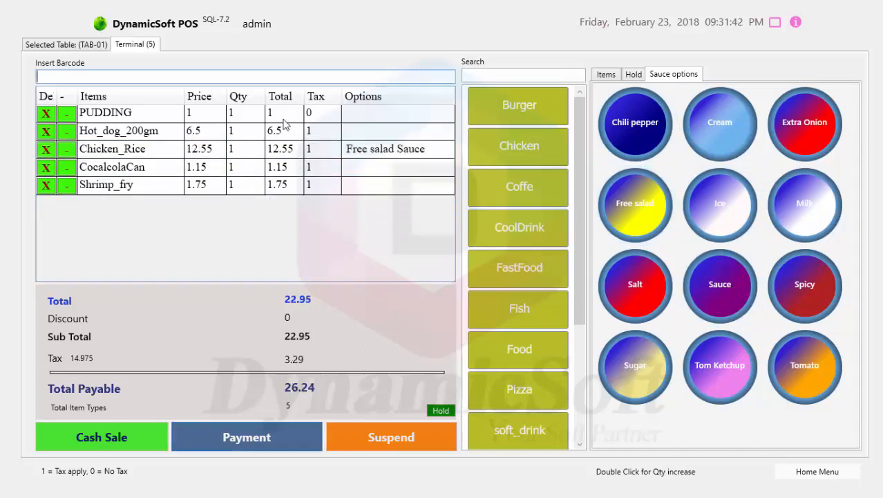
left_click(720, 284)
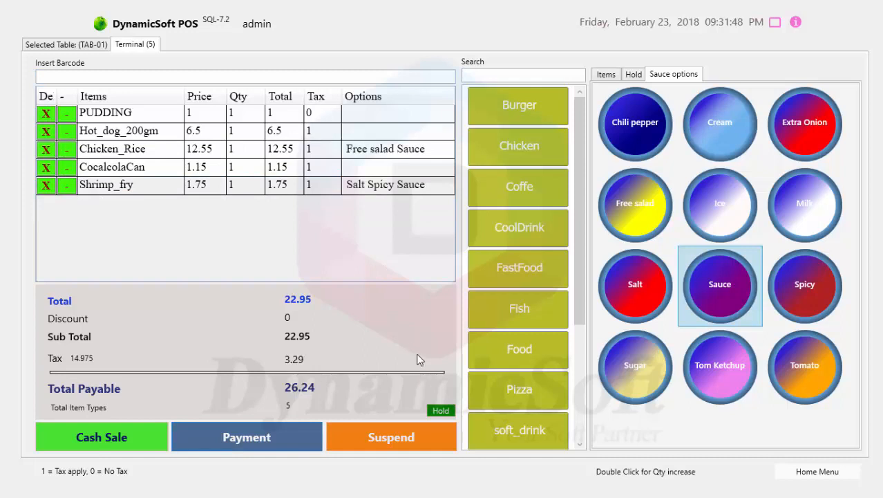
mouse_move(401, 329)
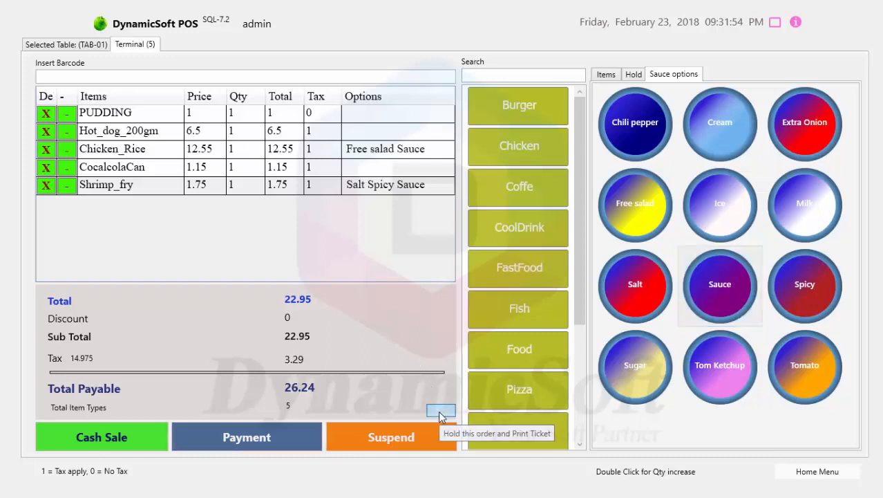
Hold TAB-01's order as hold 26, dismiss its ticket preview, and list held orders.
left_click(441, 411)
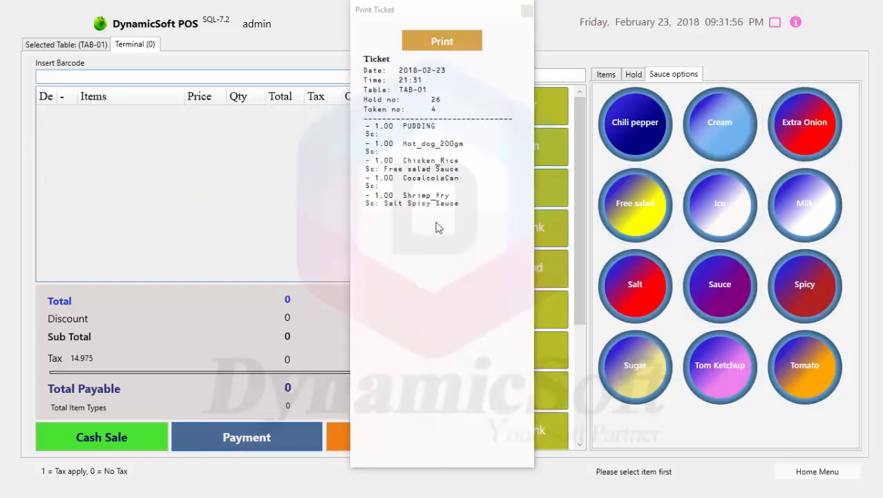
mouse_move(402, 130)
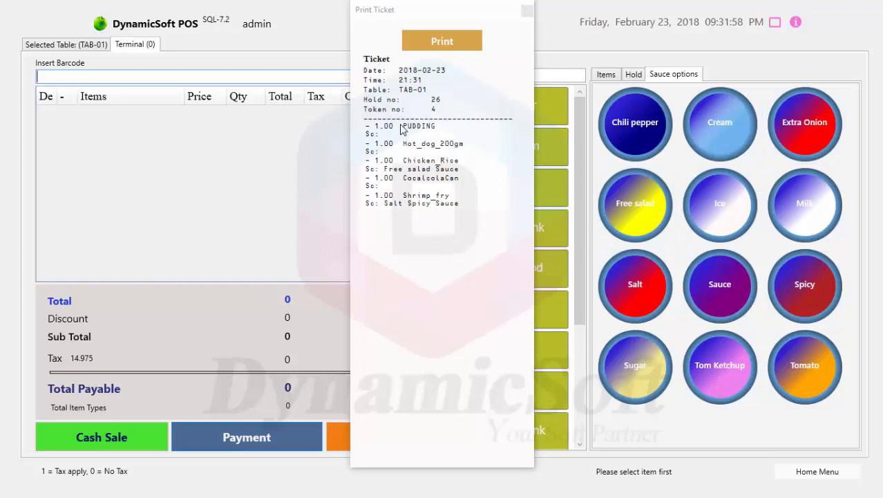
mouse_move(463, 261)
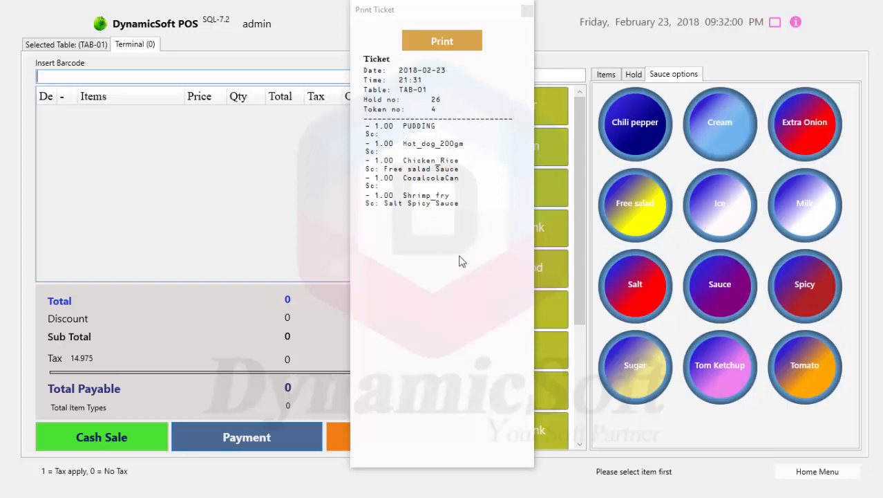
left_click(526, 9)
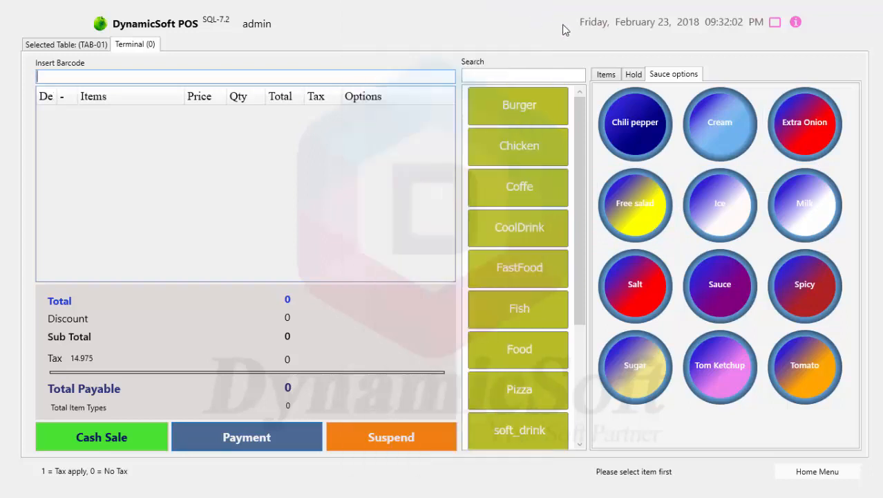
left_click(632, 74)
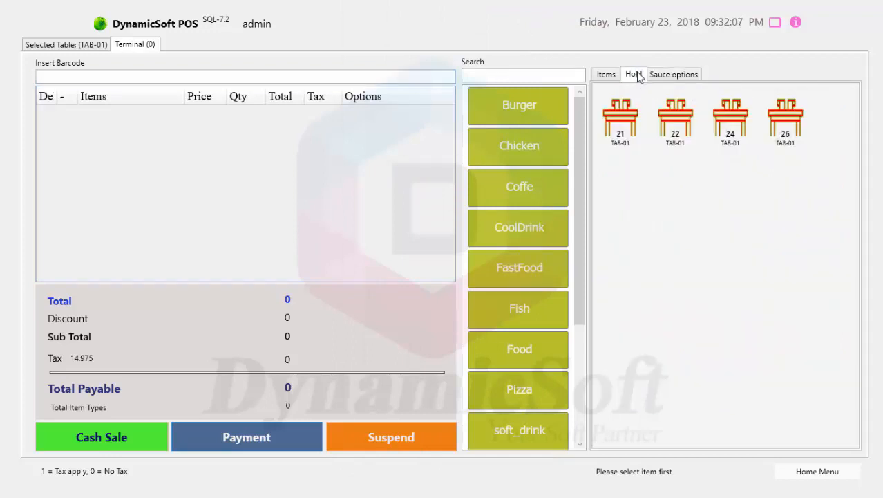
Recall hold 26 and revise it to PUDDING, CocalcolaCan, Shrimp_fry, two Coffe_medium, Miso_Soup.
left_click(785, 116)
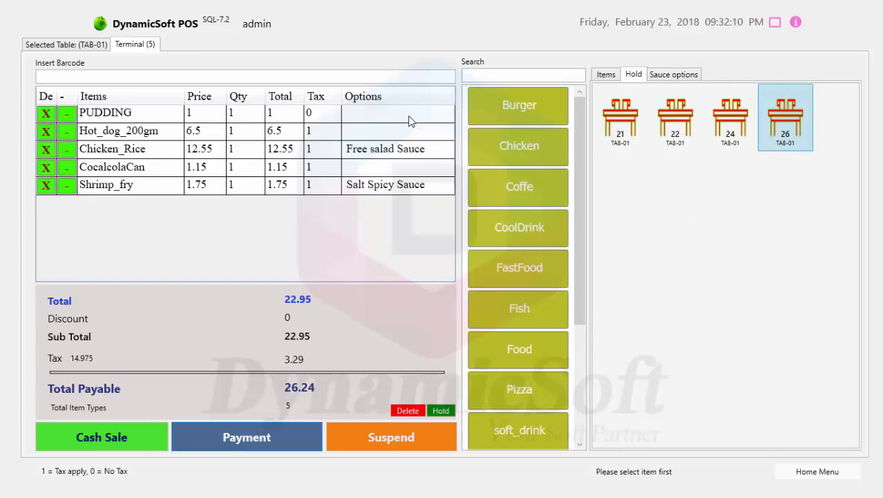
left_click(605, 74)
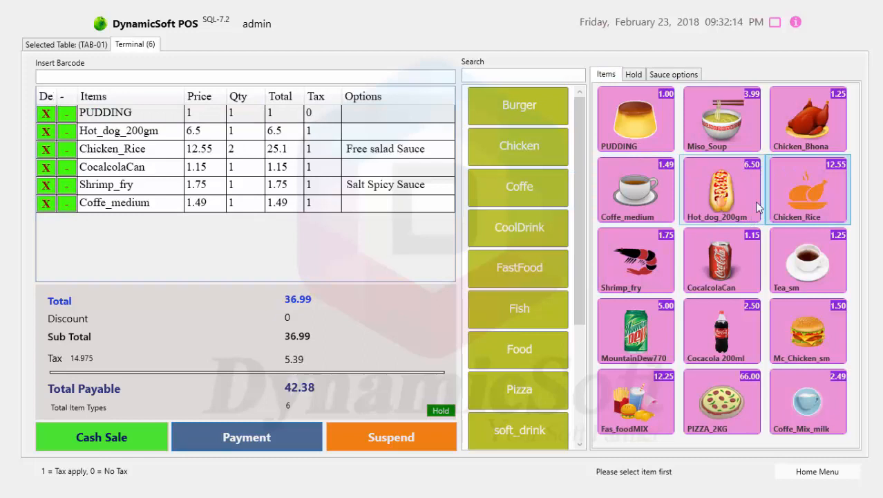
left_click(721, 118)
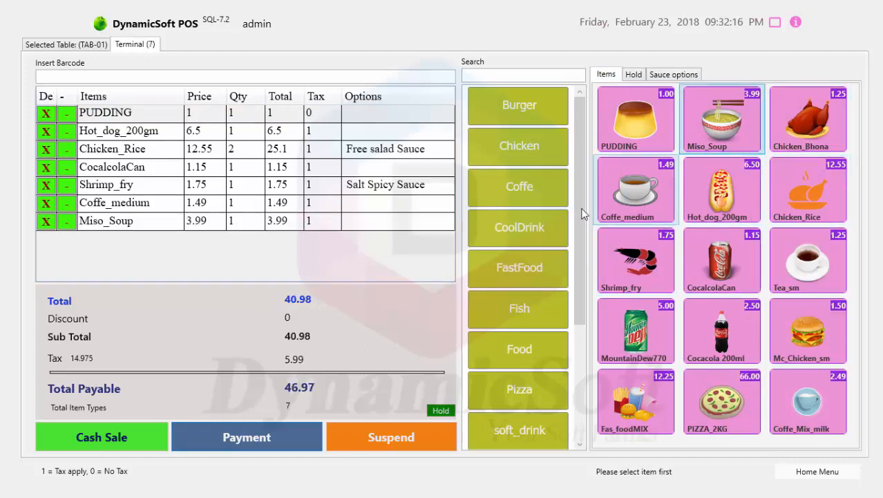
left_click(635, 190)
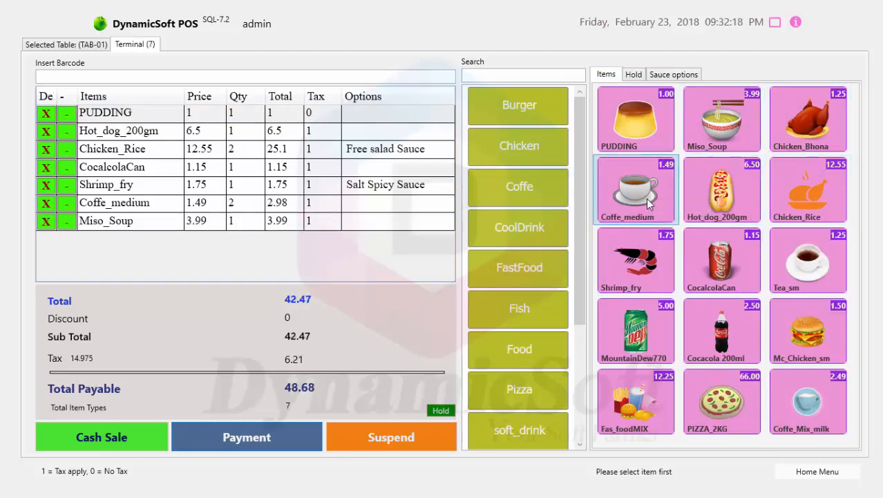
left_click(634, 190)
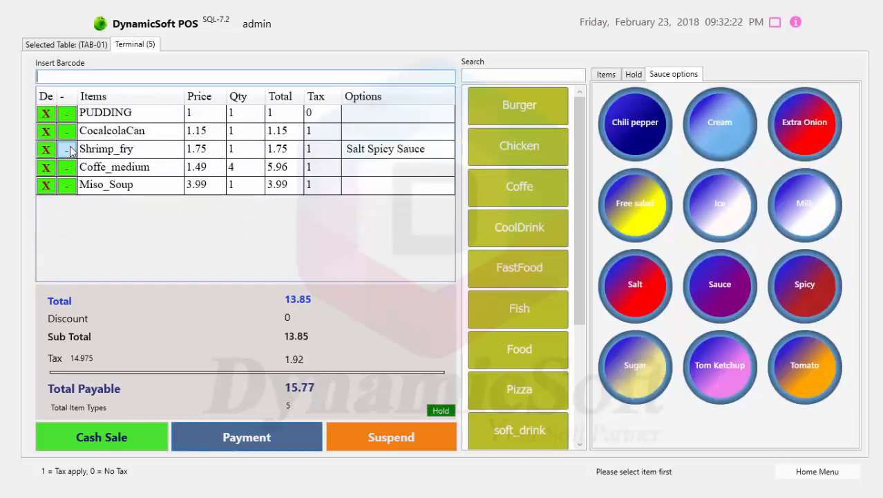
left_click(67, 167)
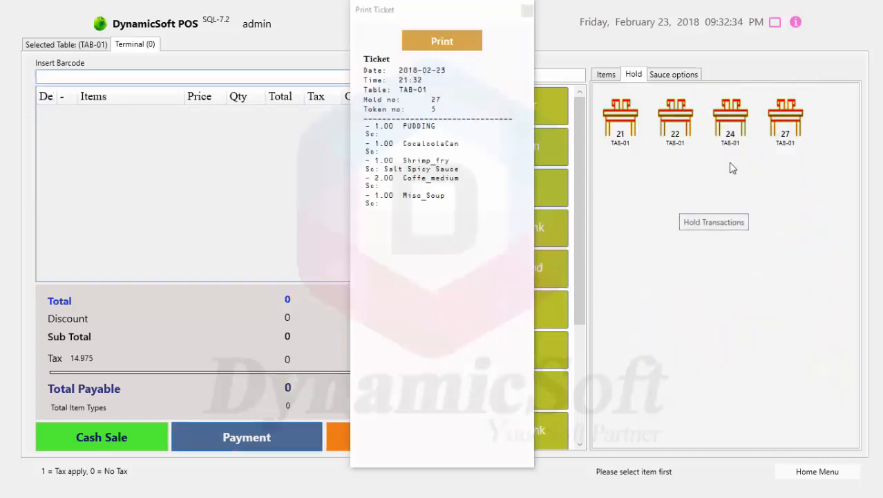
mouse_move(526, 13)
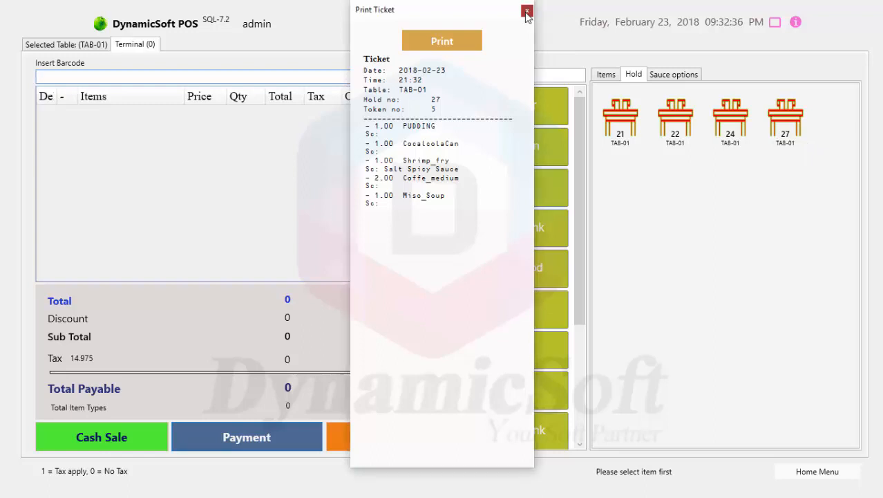
Clear held orders 27 and 24, then recall hold 22 totalling 12.05.
left_click(526, 12)
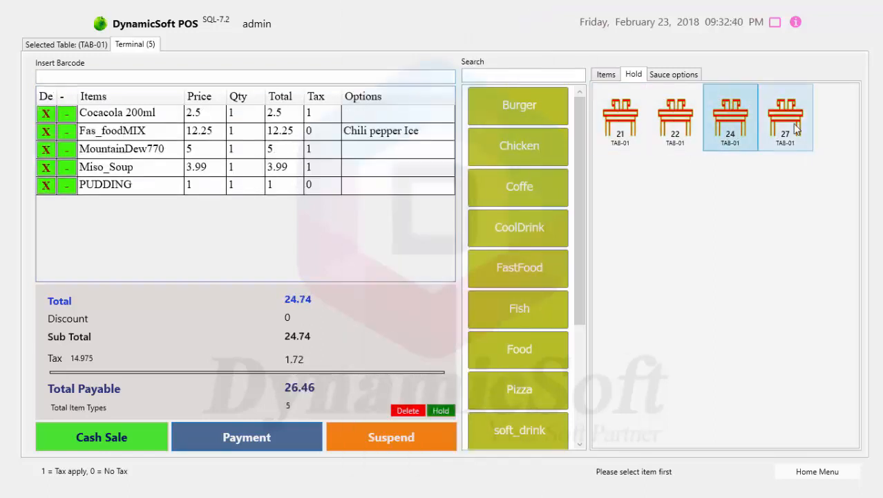
left_click(786, 116)
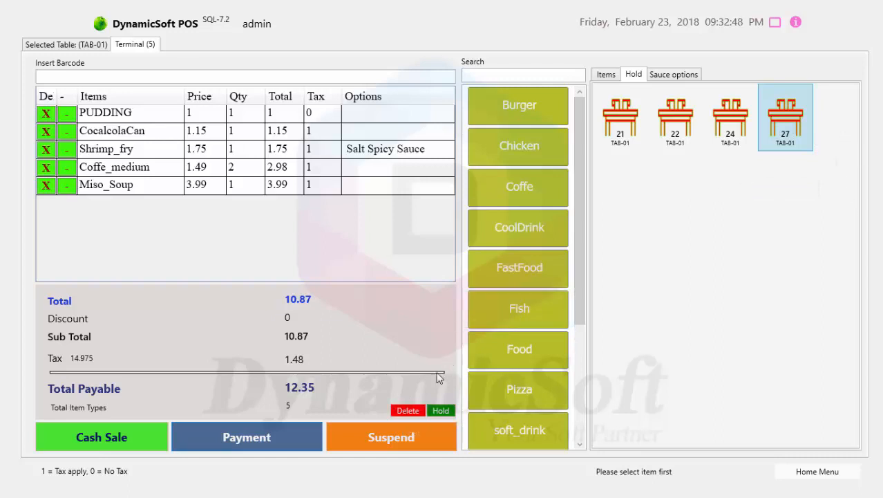
left_click(730, 116)
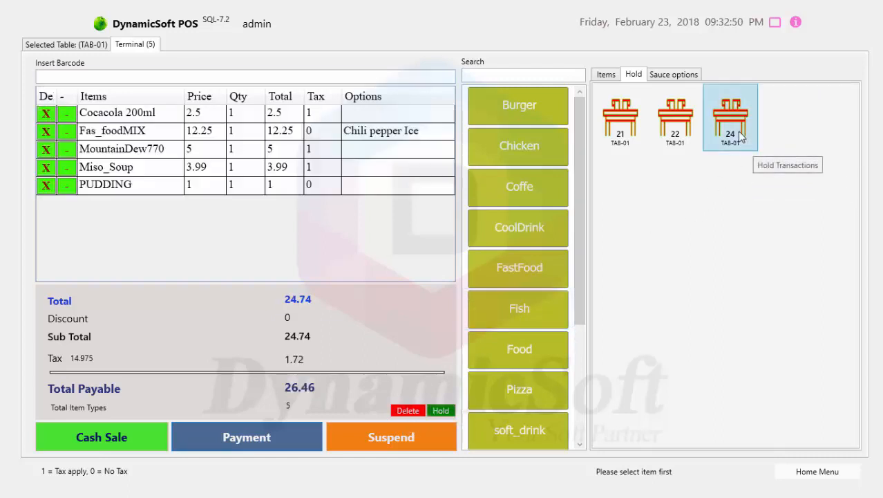
left_click(441, 410)
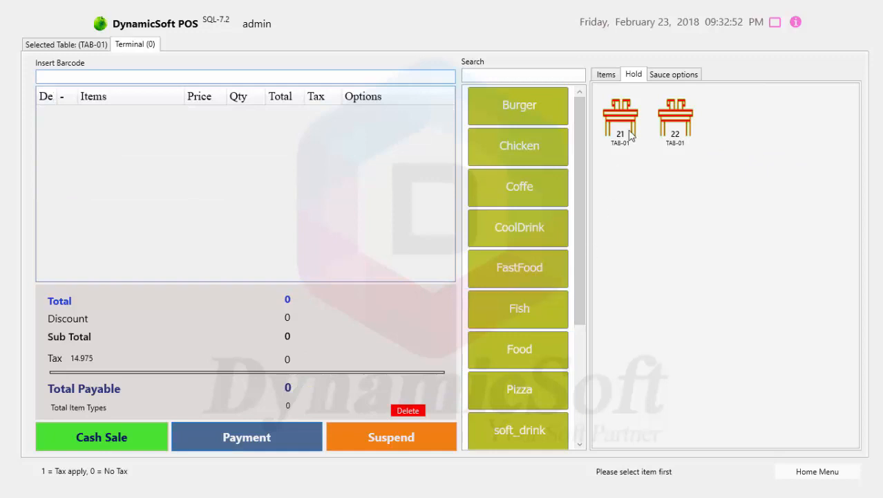
left_click(605, 74)
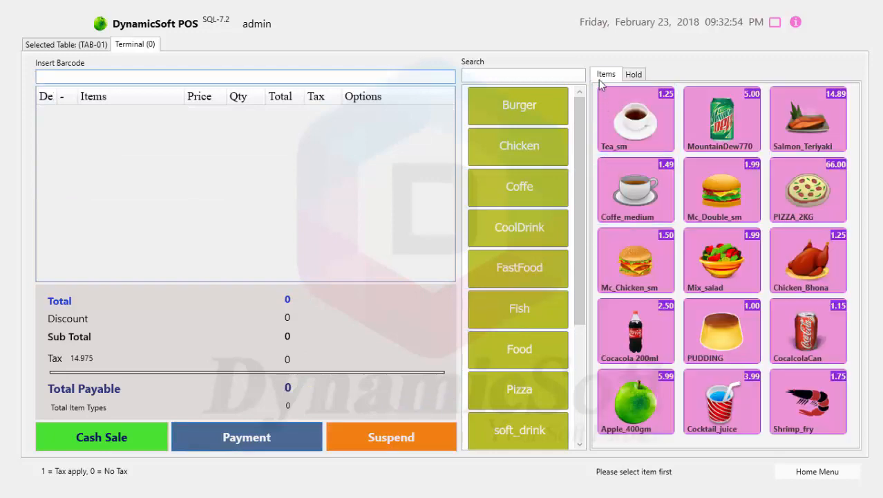
mouse_move(721, 217)
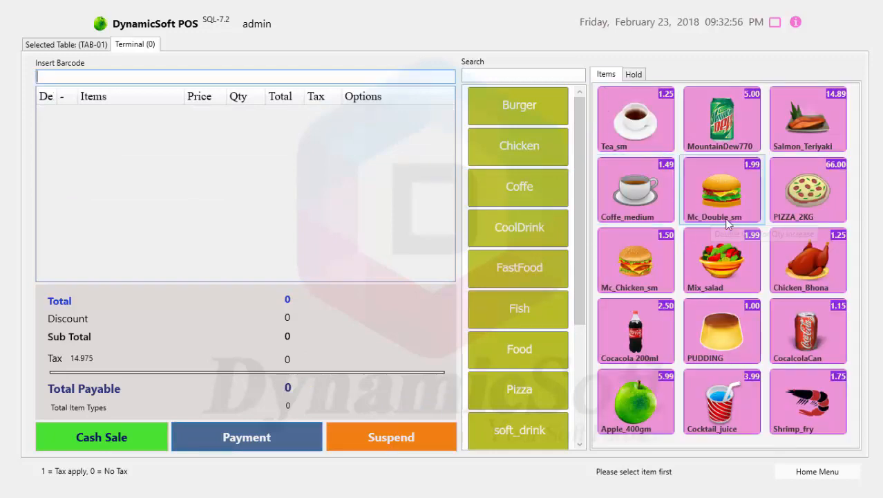
left_click(632, 74)
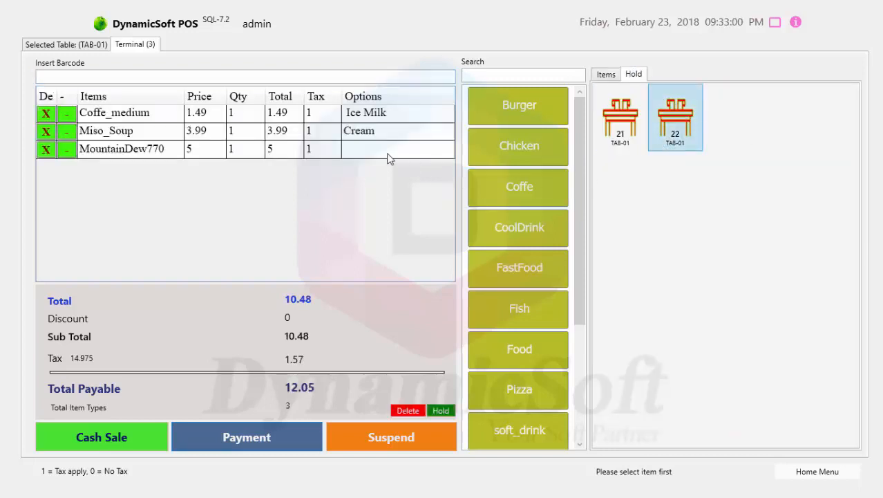
mouse_move(712, 195)
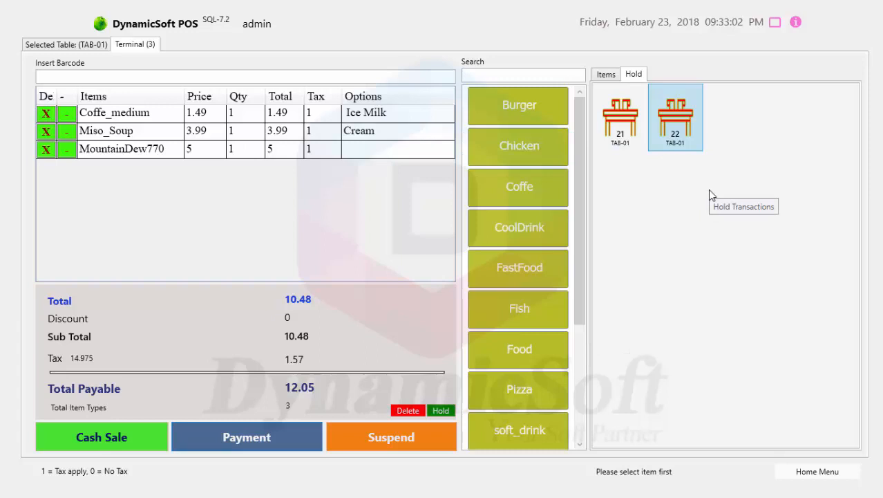
mouse_move(622, 178)
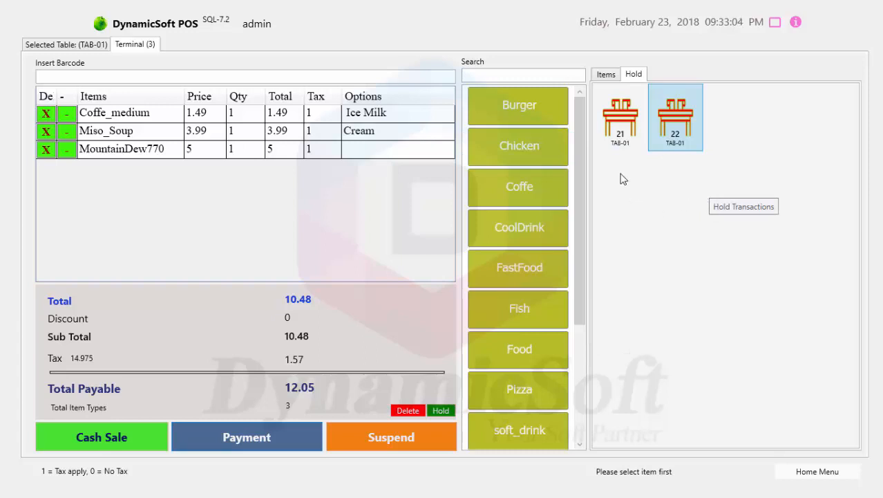
mouse_move(758, 95)
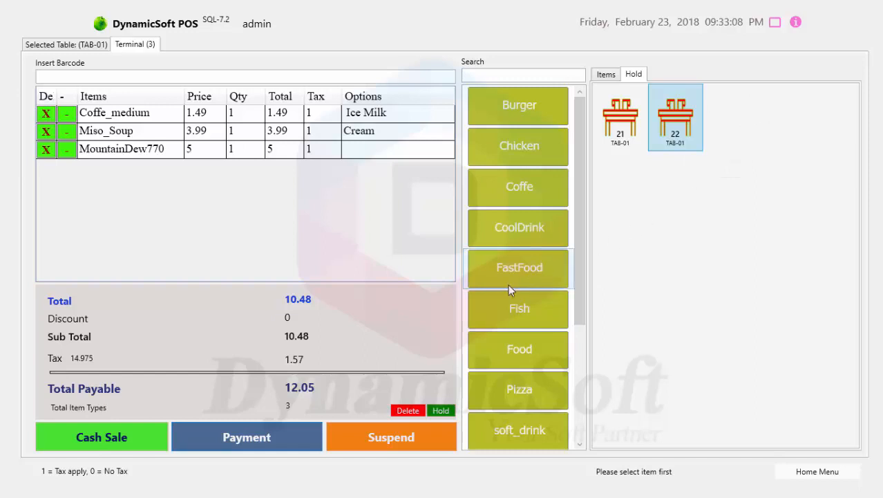
Pay the 12.05 order with 15 in cash, giving 2.95 change, and print.
left_click(246, 436)
type("15")
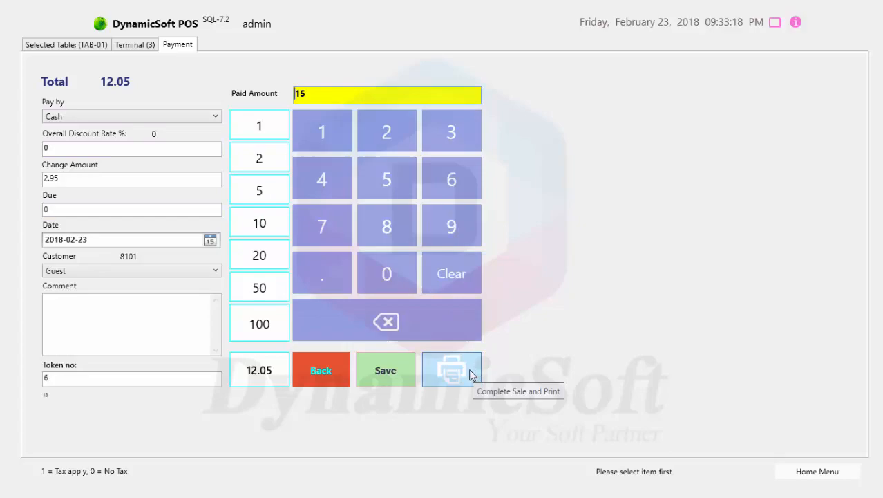
left_click(452, 369)
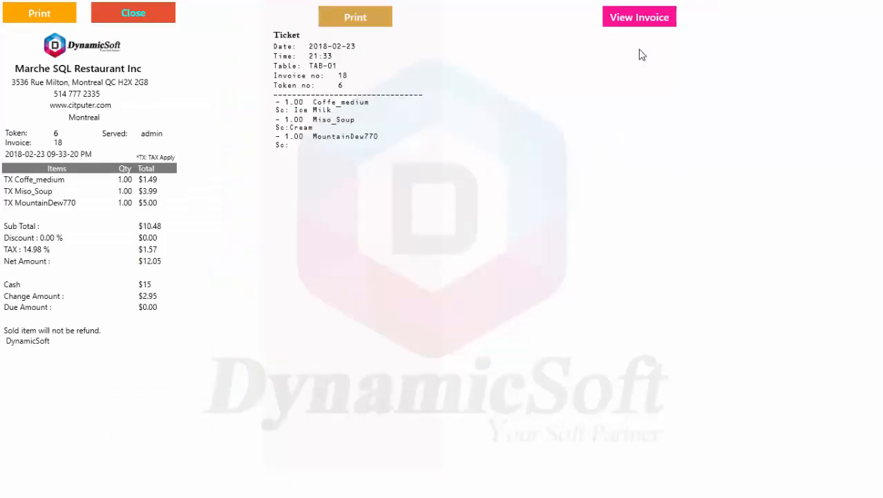
mouse_move(624, 93)
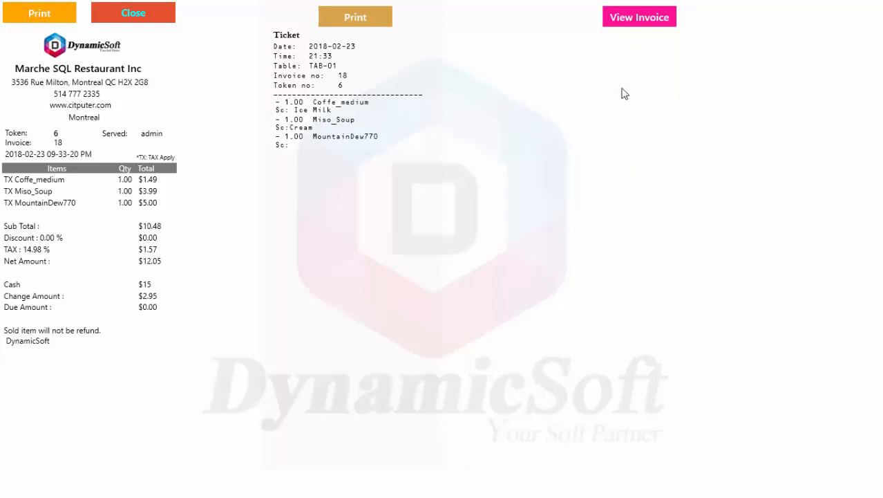
Open the full invoice document for invoice 18 from the receipt preview.
left_click(639, 16)
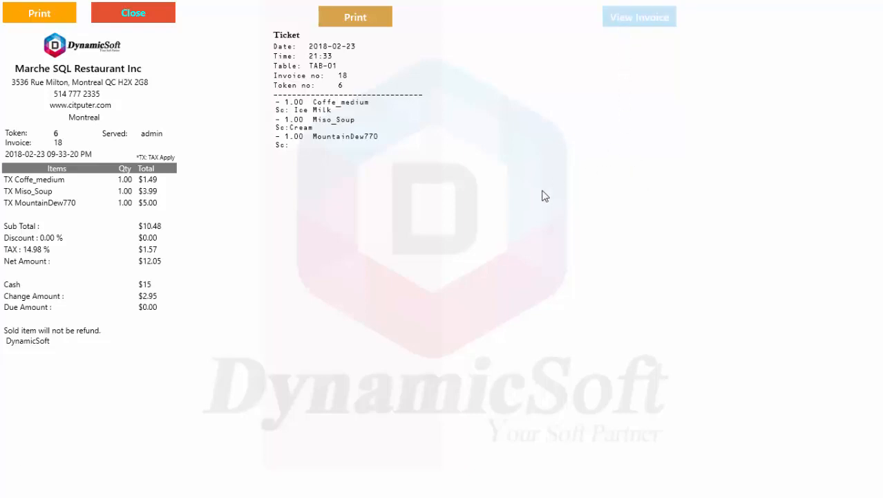
left_click(639, 16)
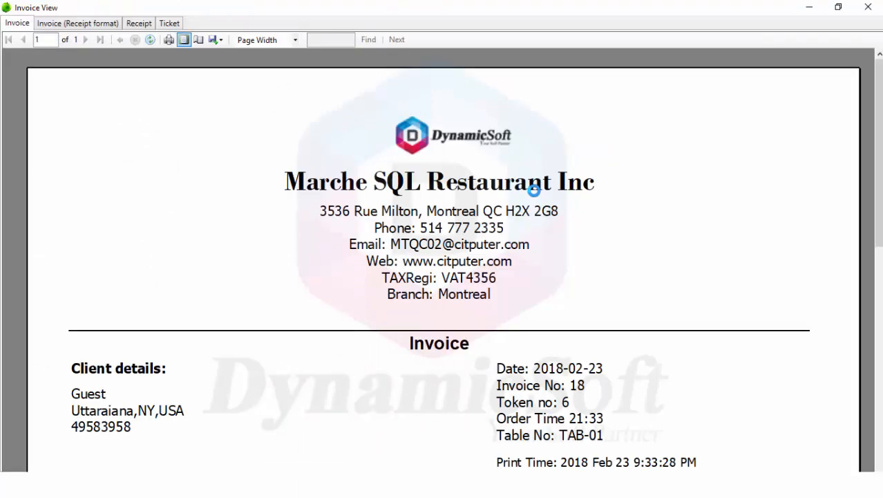
View invoice 18 at 100% zoom in the Invoice, receipt-format and Receipt layouts.
scroll("down", 3)
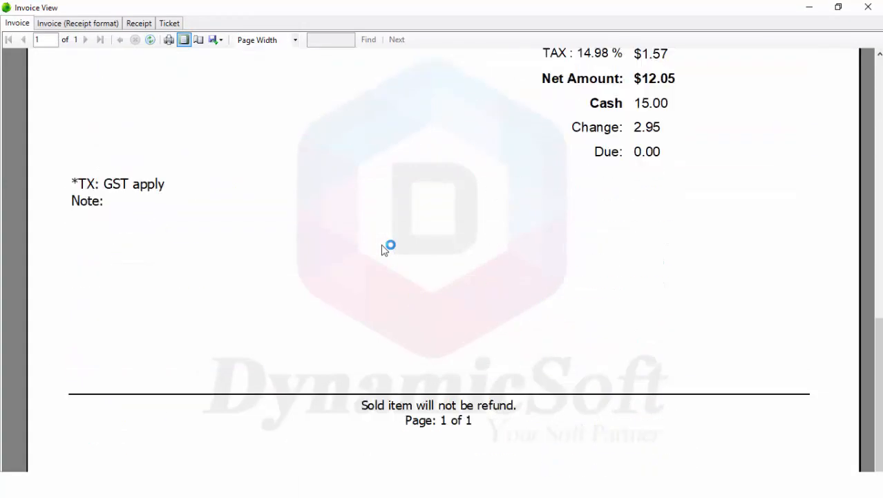
left_click(294, 40)
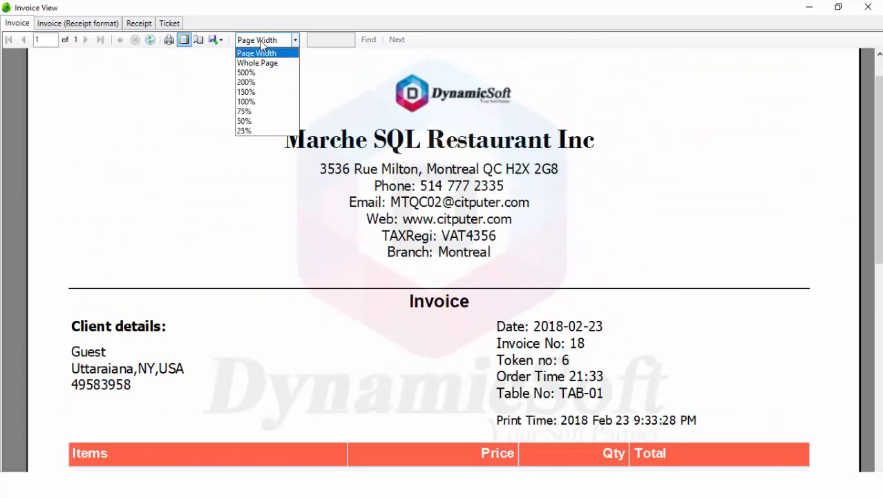
left_click(246, 101)
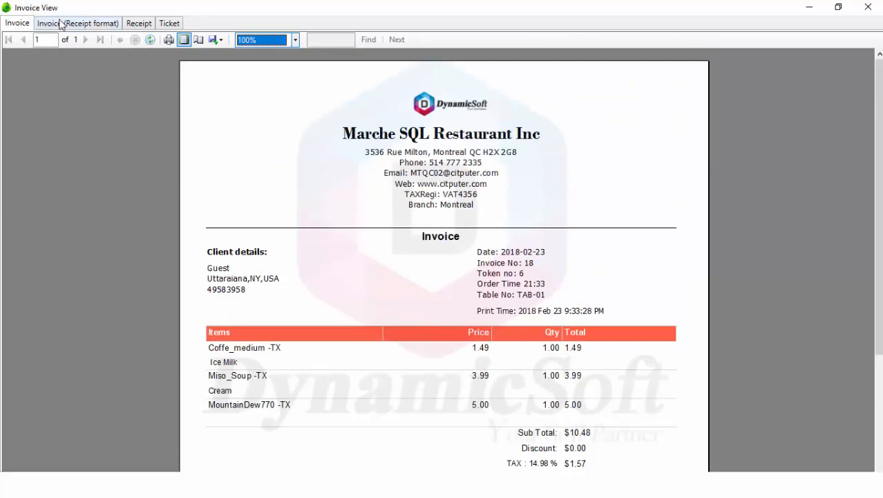
left_click(77, 23)
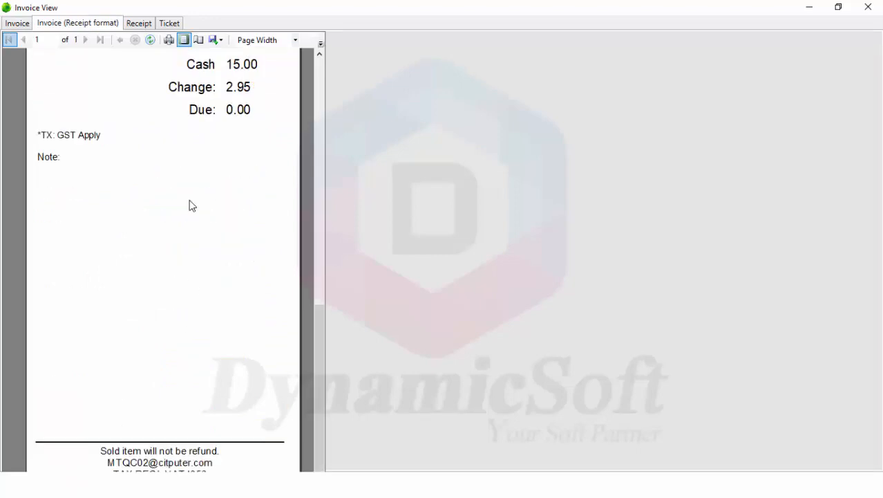
scroll("up", 3)
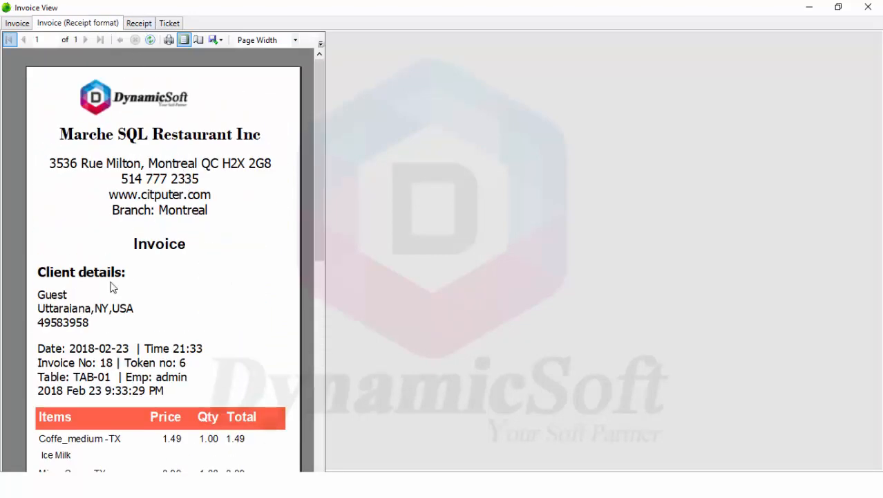
scroll("down", 3)
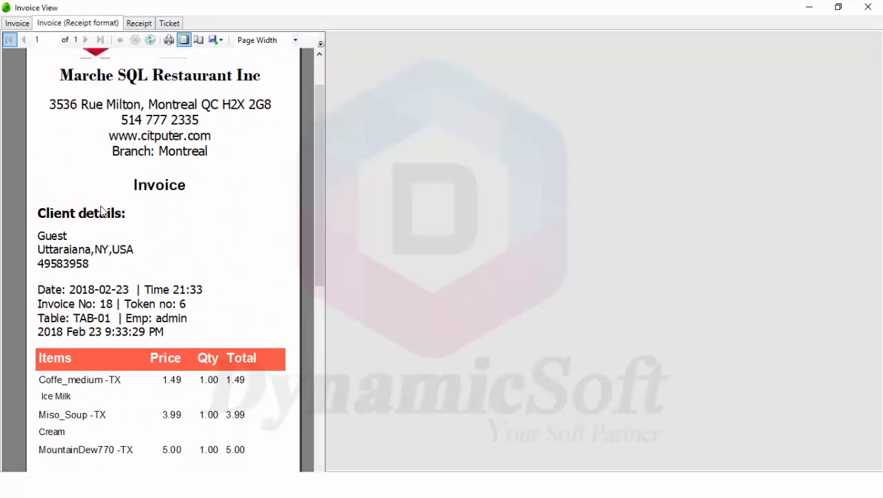
left_click(17, 22)
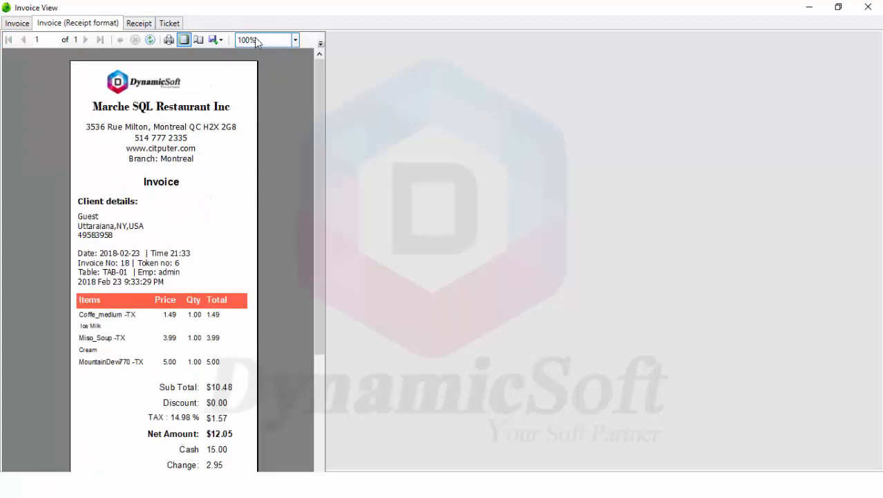
left_click(295, 40)
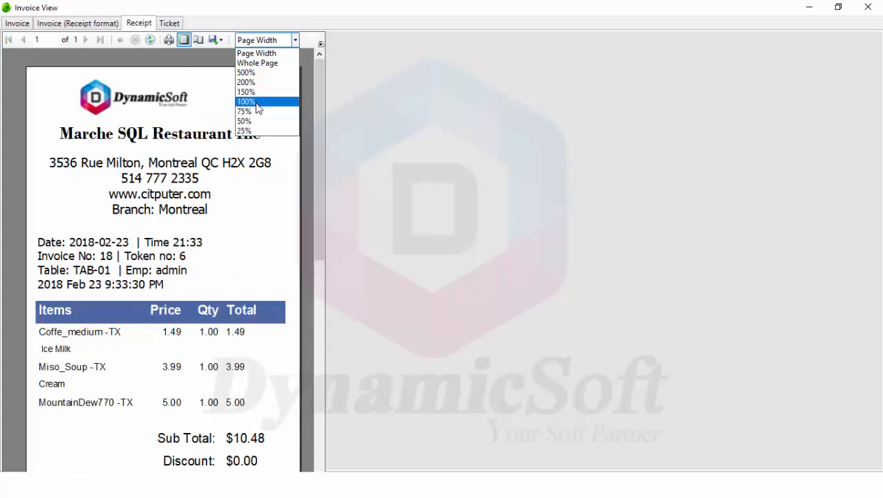
left_click(170, 23)
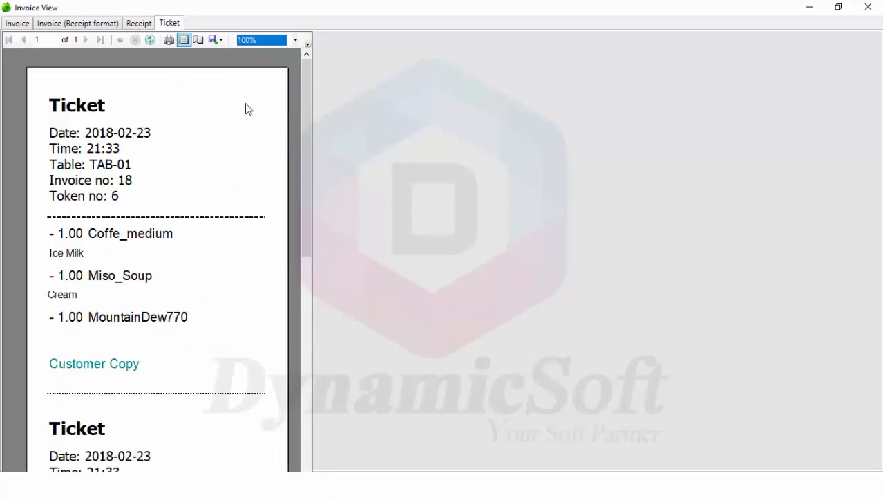
scroll("down", 3)
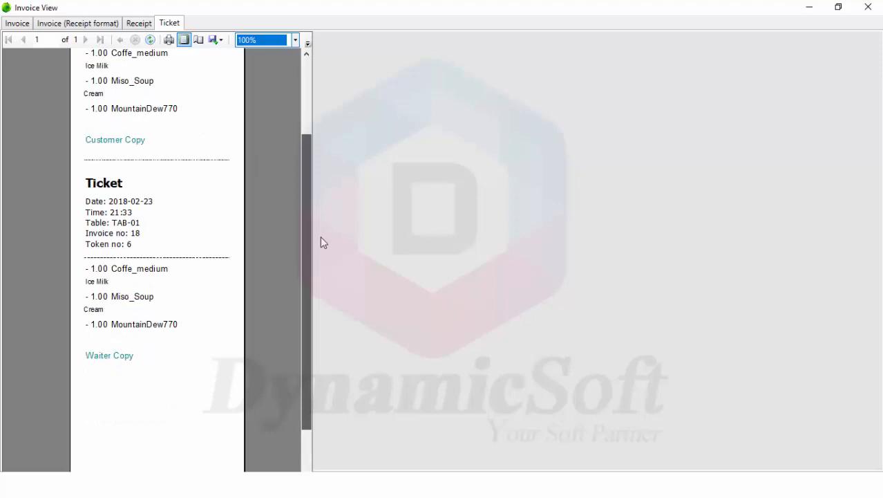
scroll("up", 3)
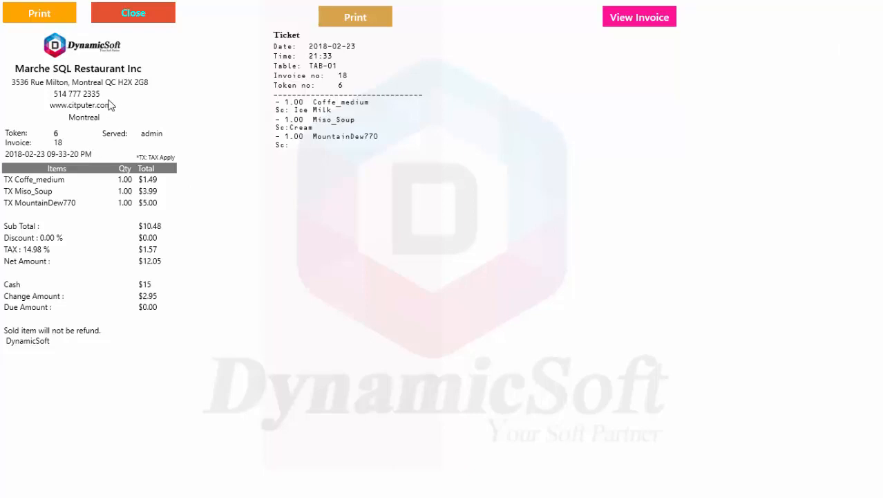
mouse_move(144, 134)
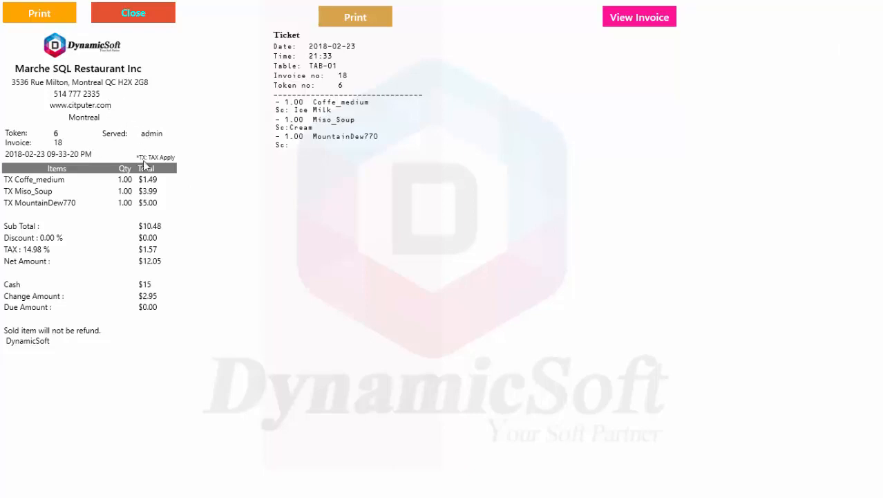
mouse_move(629, 87)
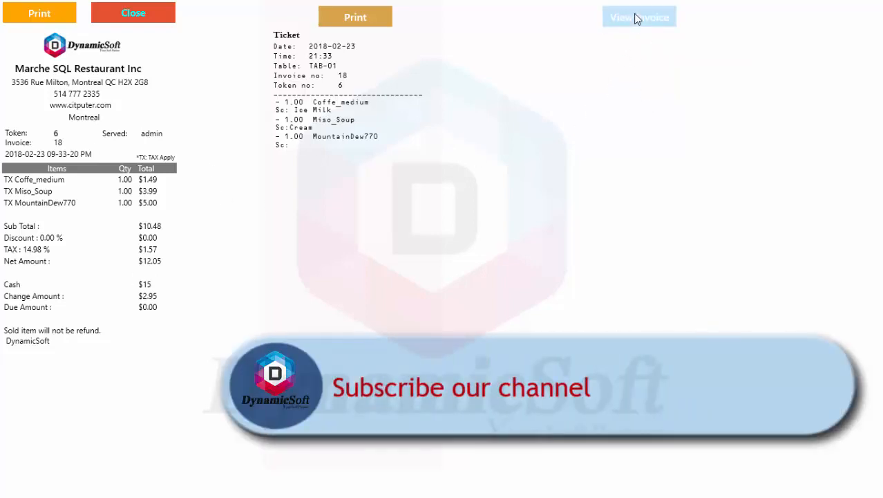
mouse_move(639, 17)
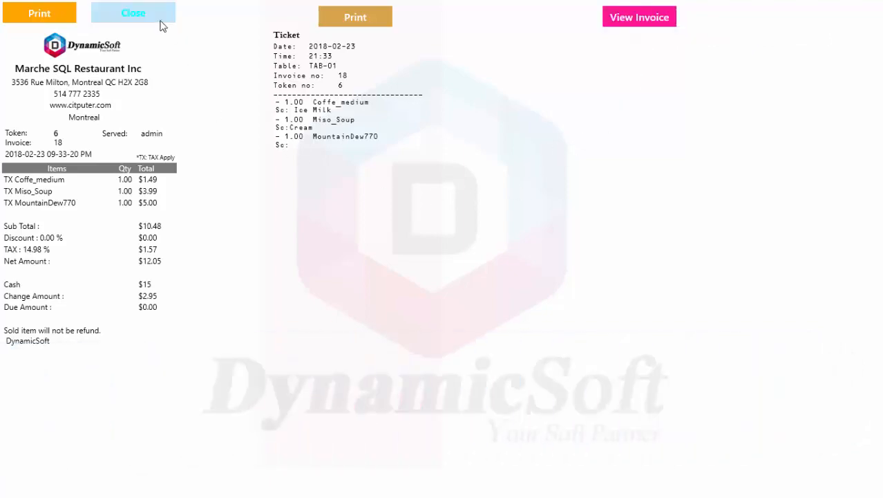
Pay TAB-01's recalled 11.75 order in cash as invoice 19 and return to tables.
left_click(133, 12)
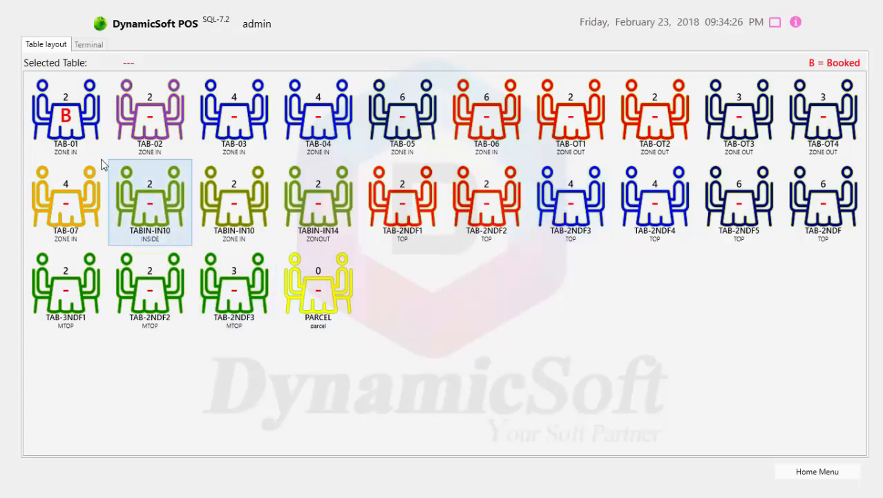
left_click(65, 115)
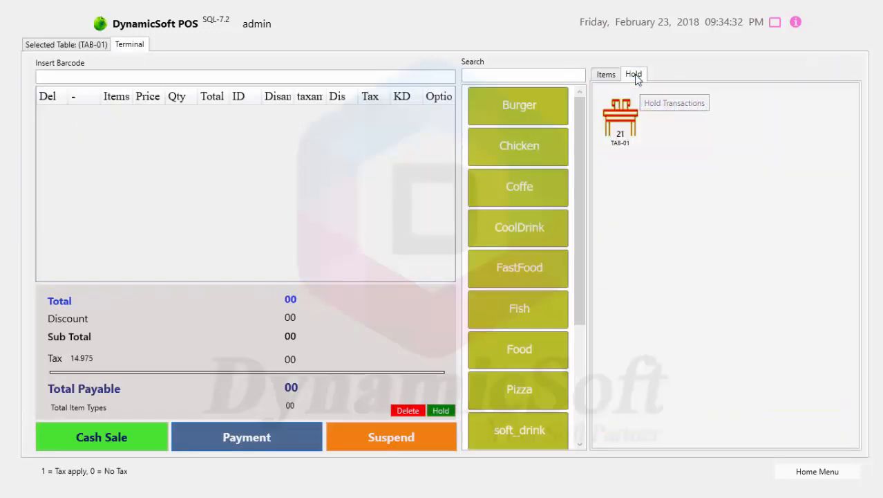
mouse_move(718, 147)
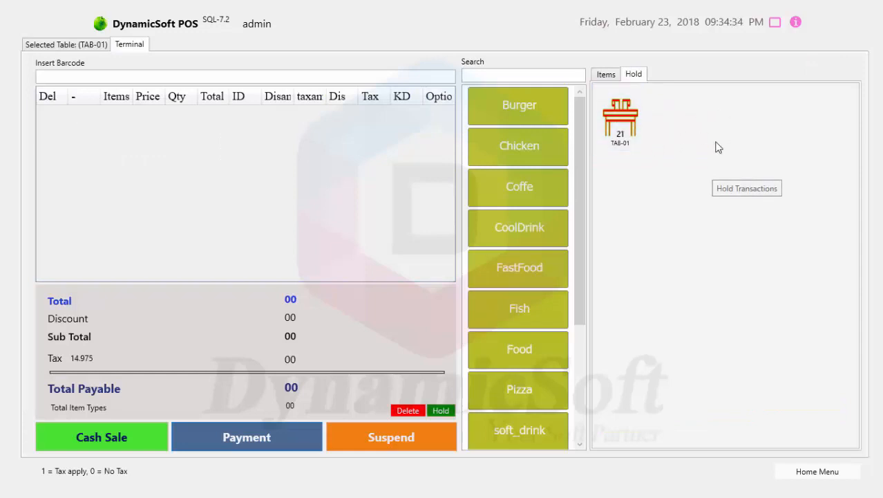
mouse_move(680, 123)
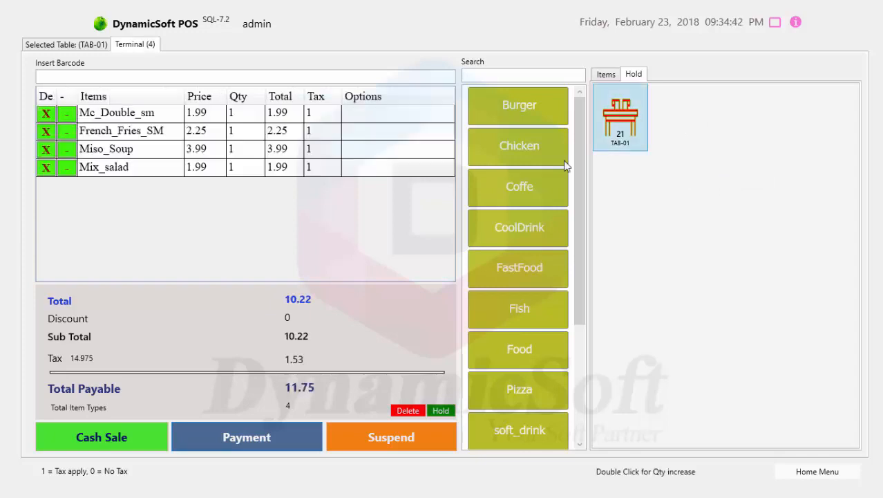
left_click(101, 436)
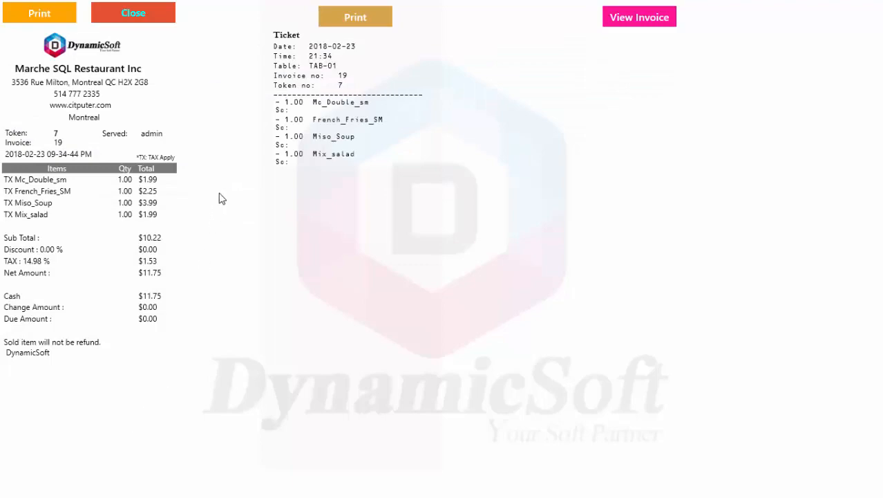
left_click(132, 12)
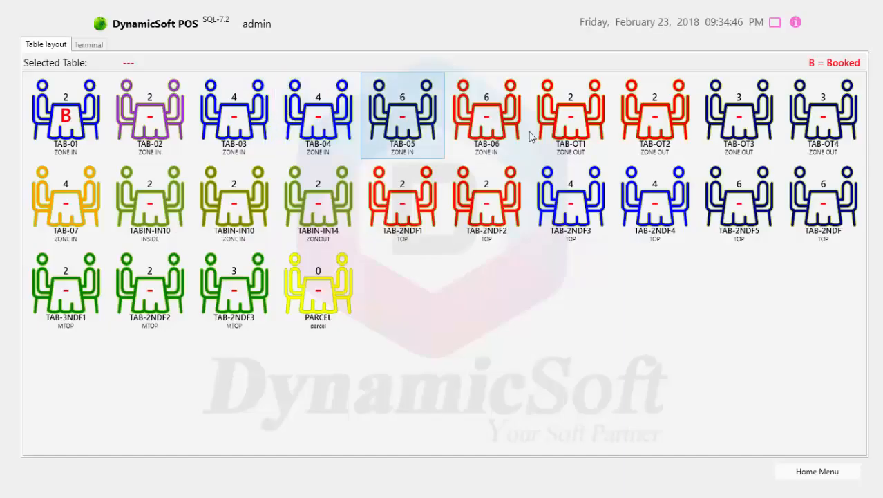
Start a new TAB-01 order with items from the Items list.
left_click(65, 115)
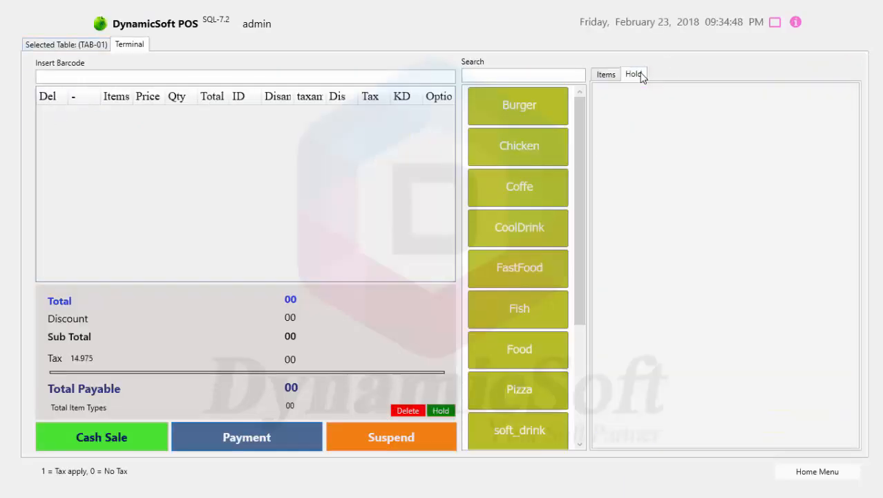
left_click(633, 74)
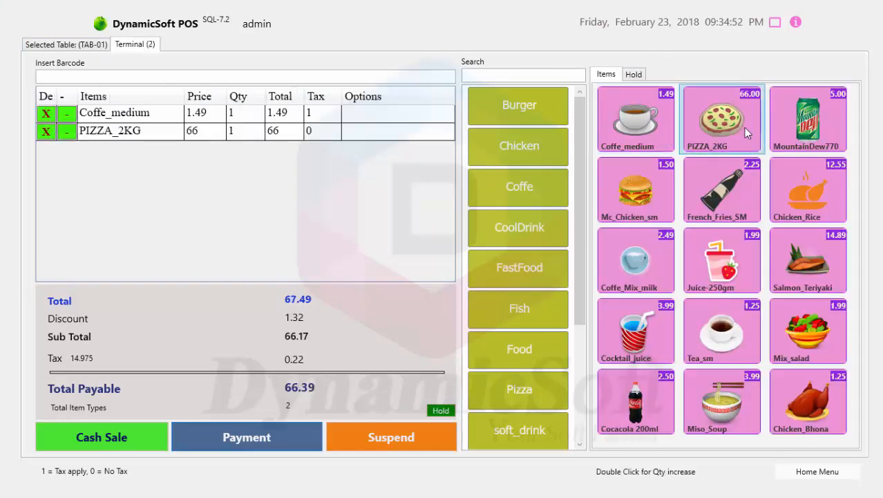
left_click(721, 260)
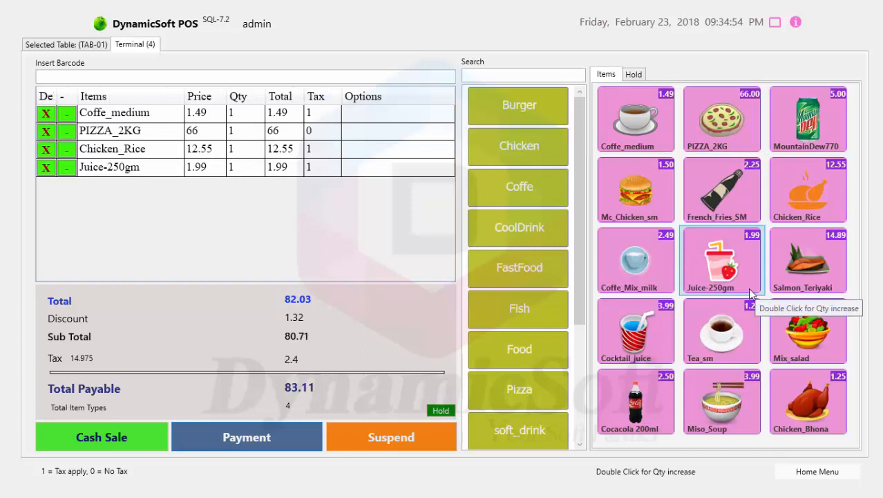
mouse_move(597, 272)
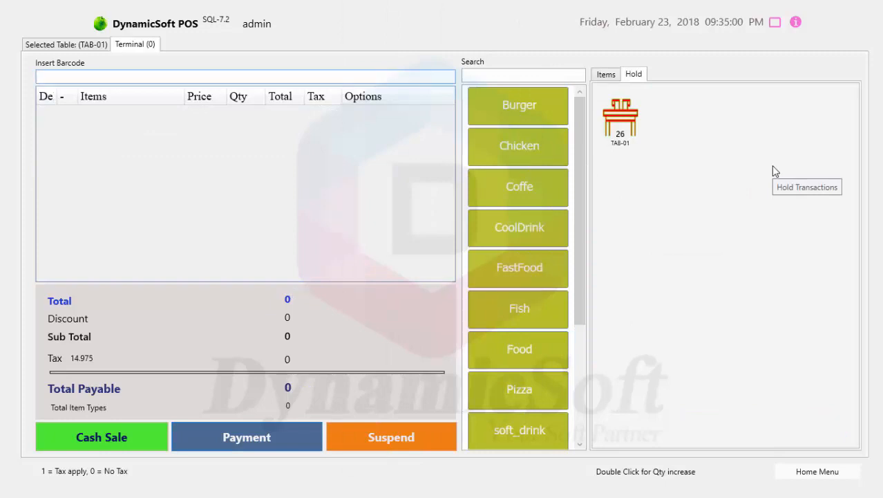
mouse_move(698, 184)
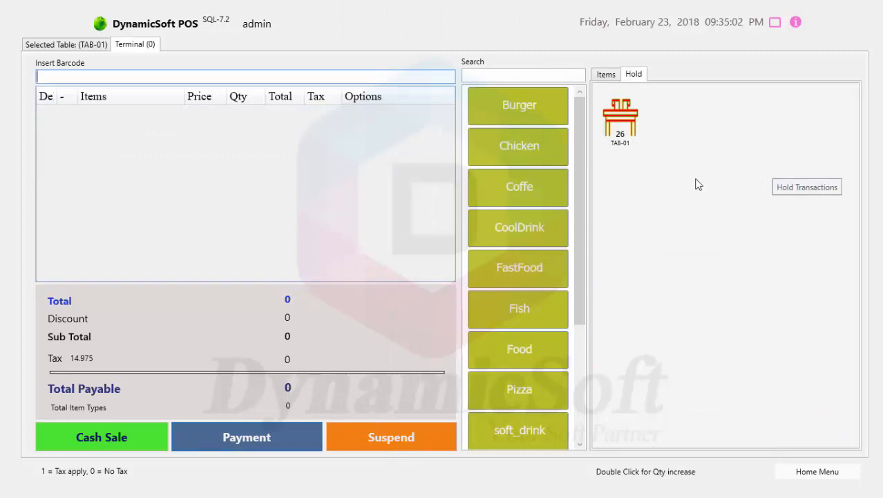
mouse_move(639, 194)
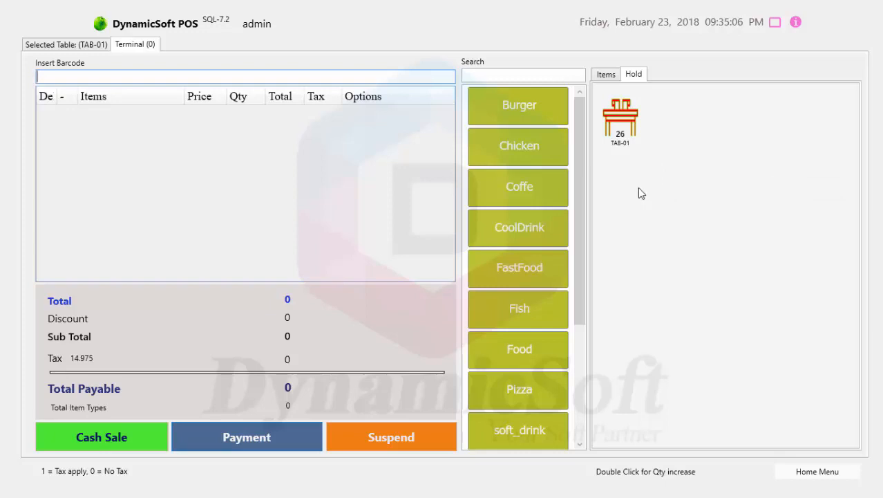
Recall the held TAB-01 order and pay the full 83.11 in cash.
left_click(619, 118)
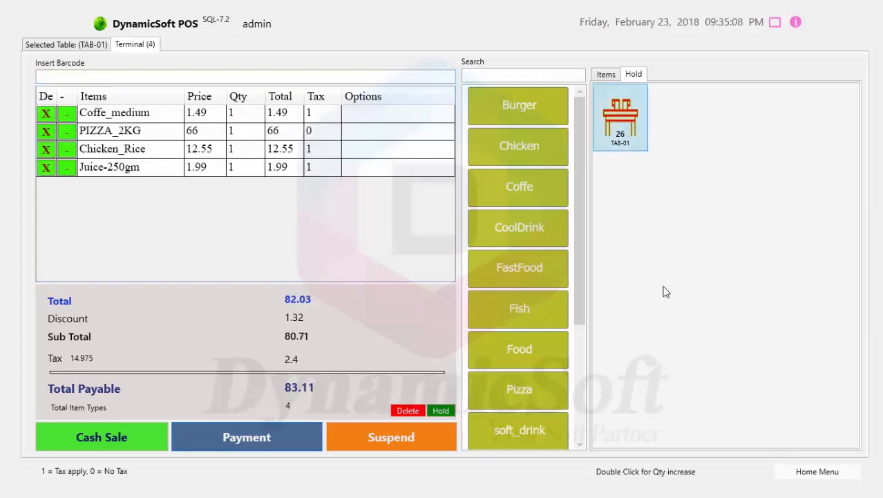
left_click(246, 436)
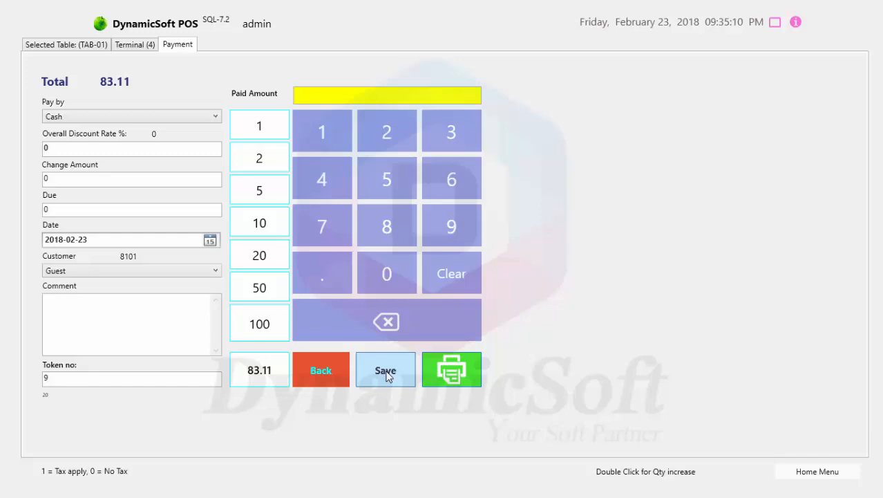
left_click(259, 369)
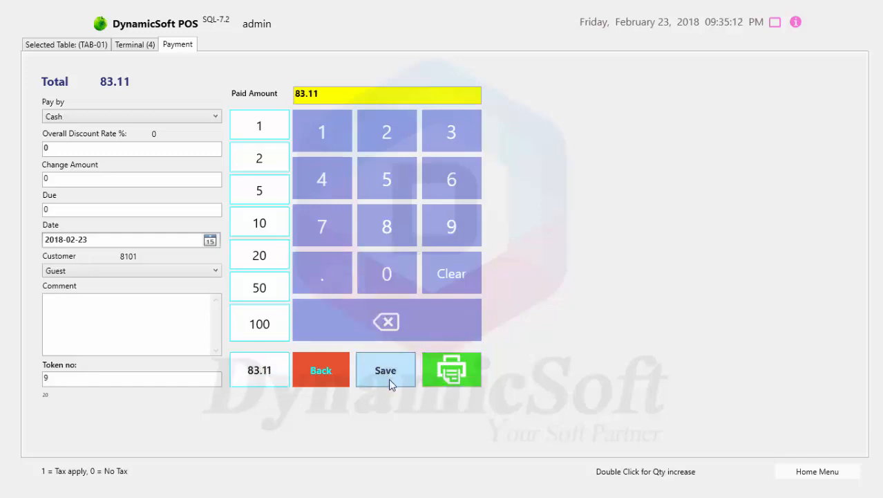
left_click(386, 370)
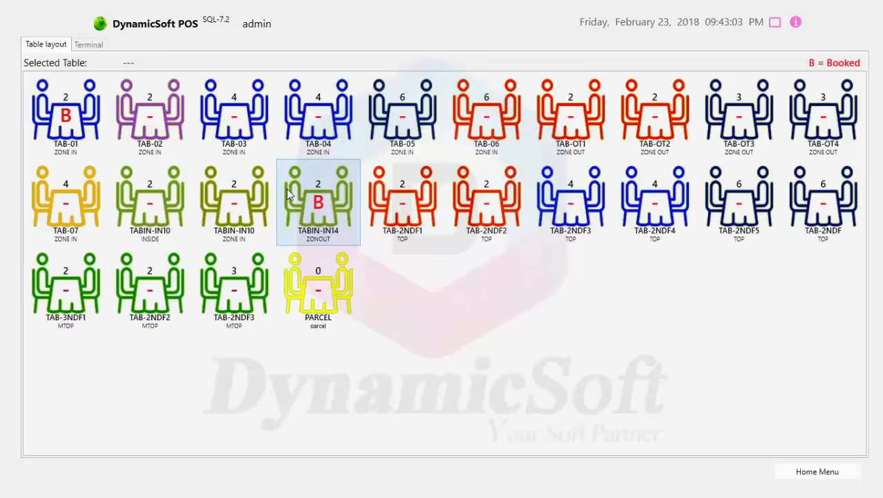
left_click(65, 114)
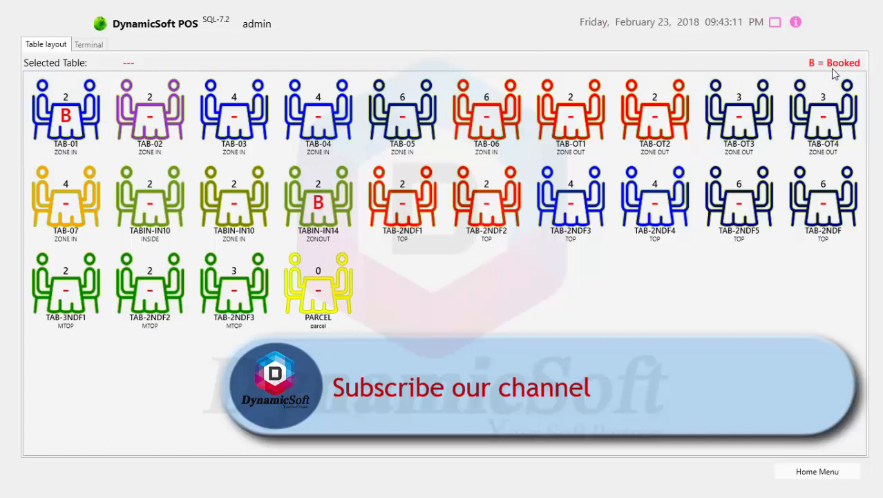
left_click(65, 114)
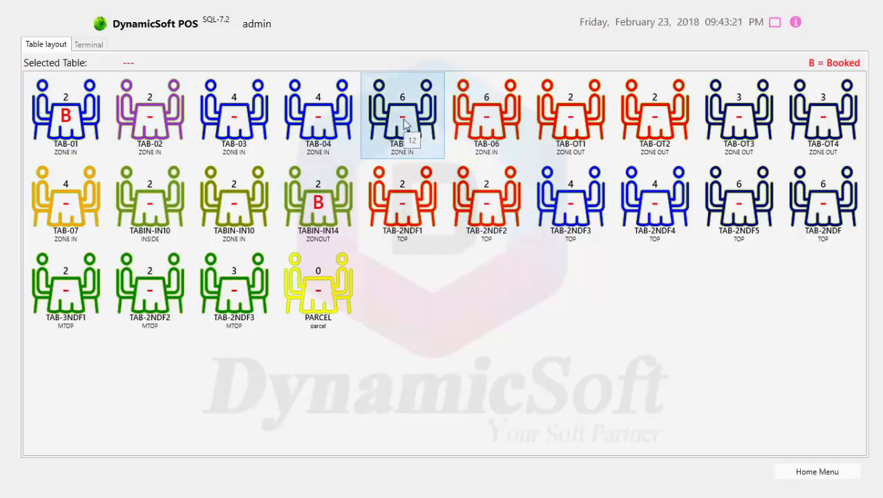
Ring up four items on TAB-05 and pay 9.76 in cash as invoice 22.
left_click(402, 115)
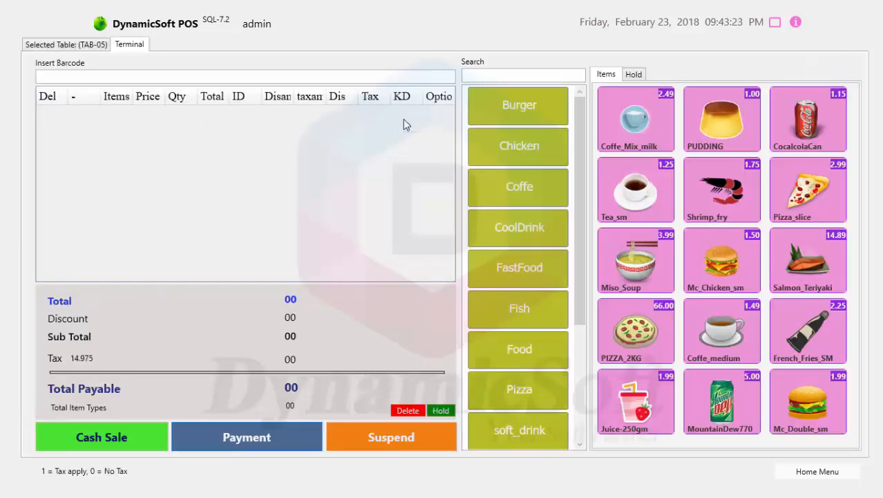
left_click(632, 74)
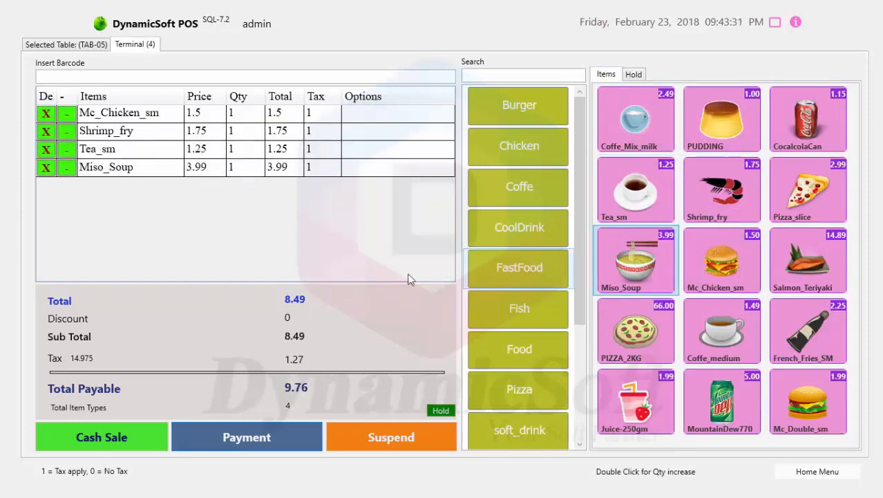
mouse_move(247, 436)
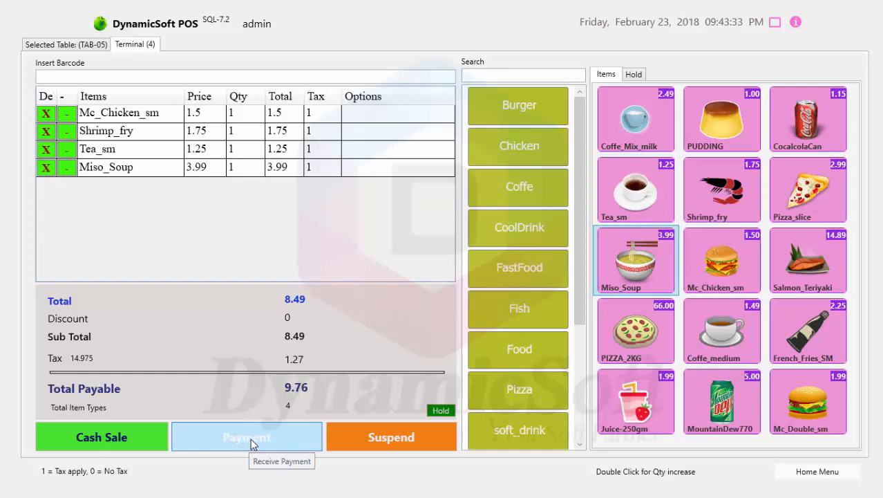
left_click(246, 436)
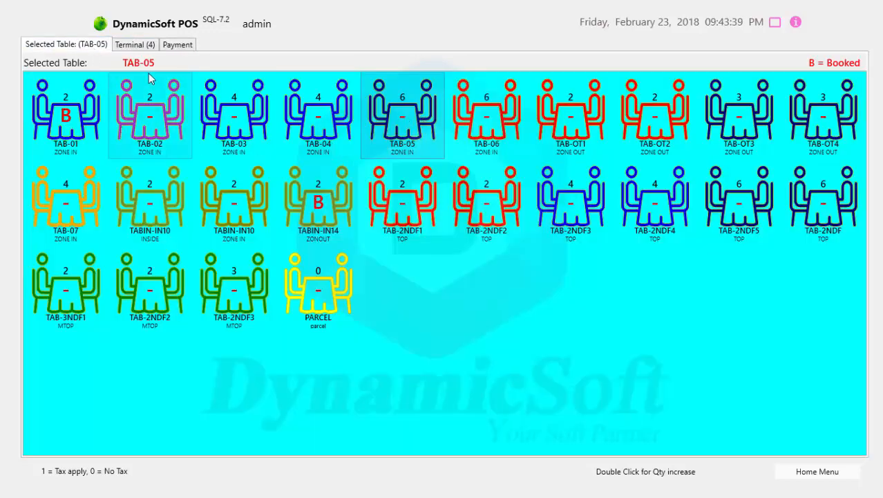
left_click(177, 44)
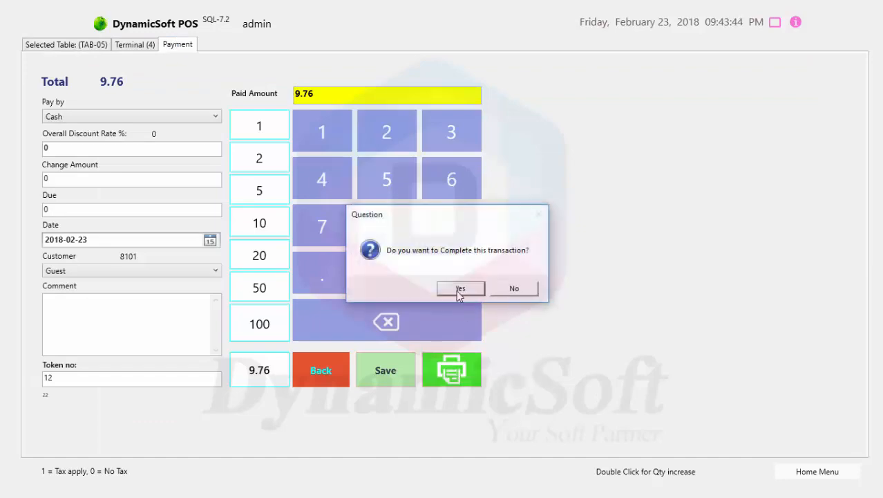
left_click(461, 288)
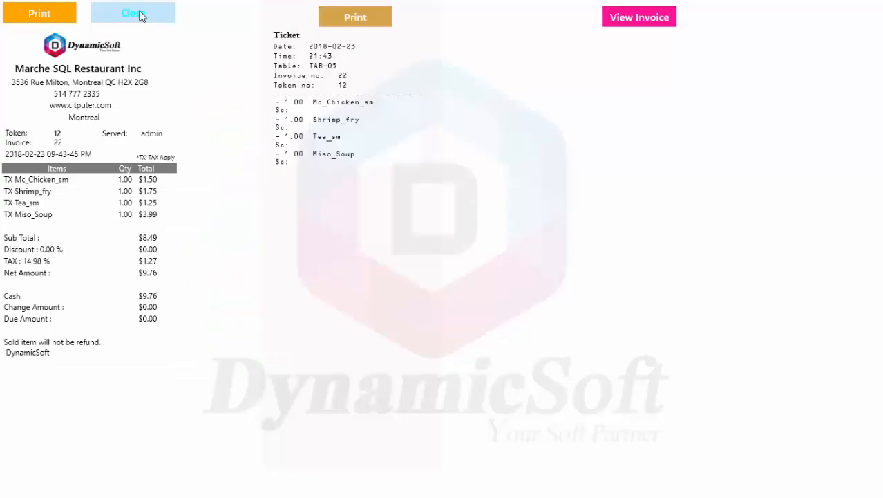
left_click(132, 13)
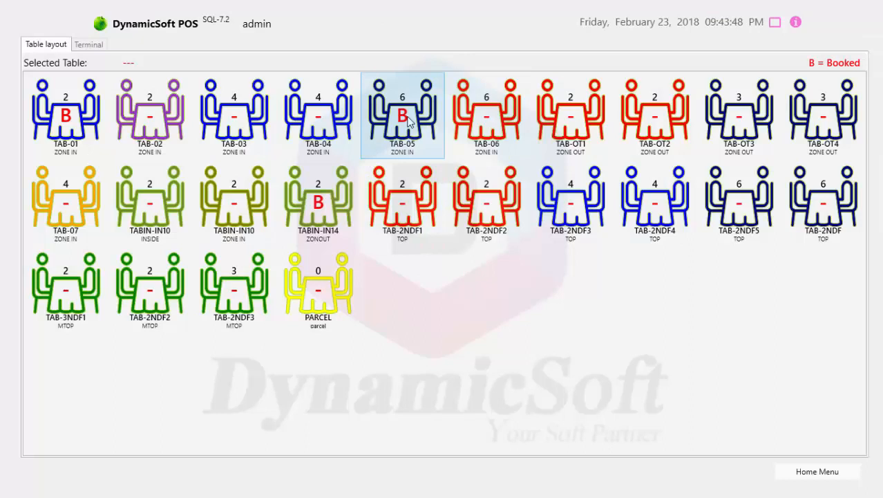
mouse_move(402, 117)
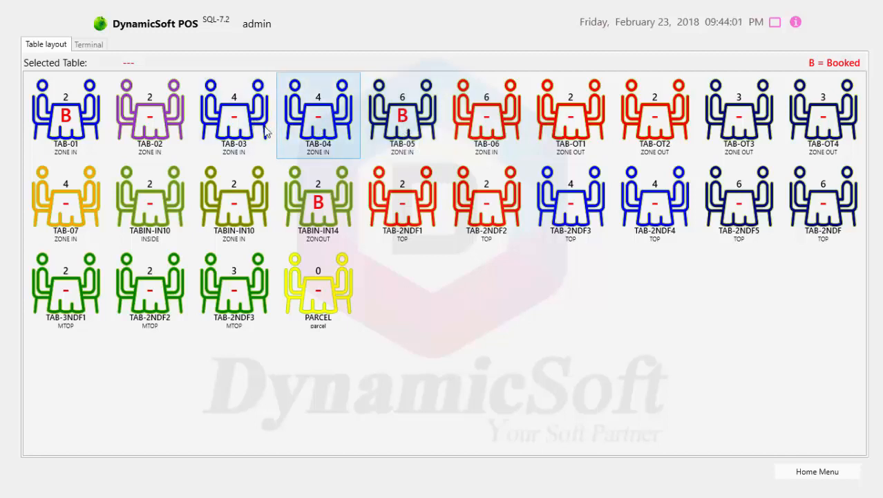
left_click(233, 121)
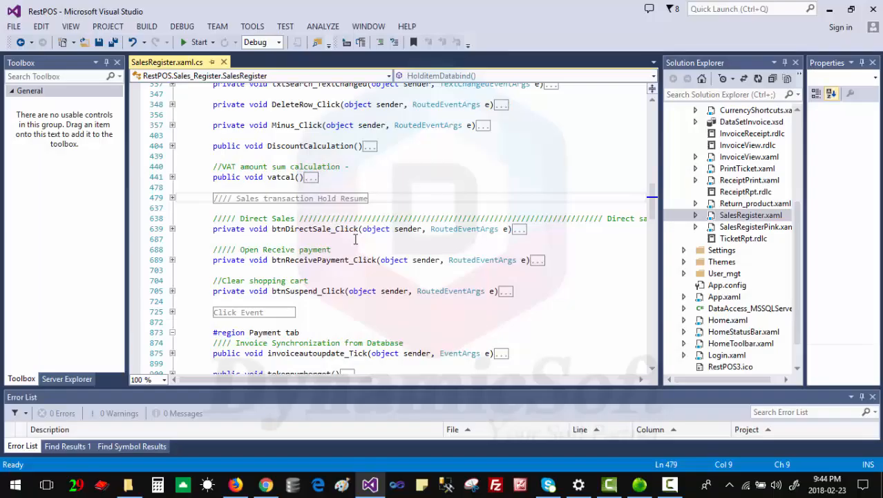
Expand tablezoneDatabind() in SalesRegister.xaml.cs to show its booked-table SQL CASE statement.
scroll("up", 3)
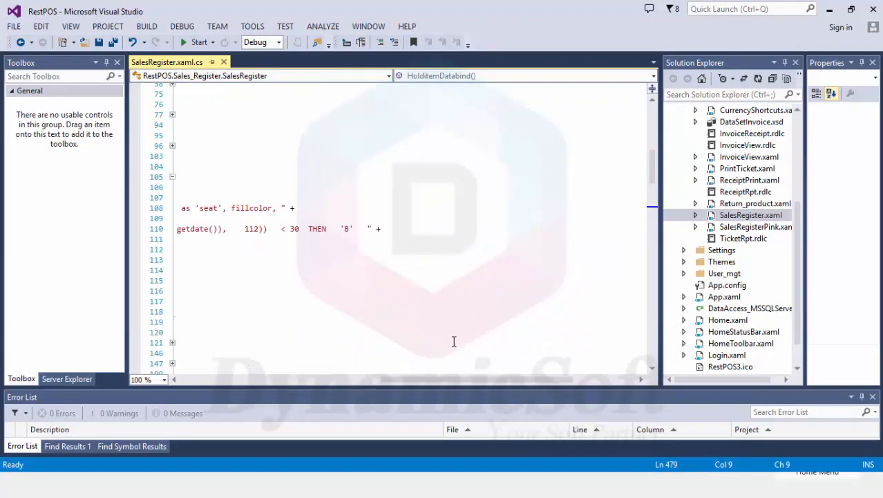
mouse_move(269, 127)
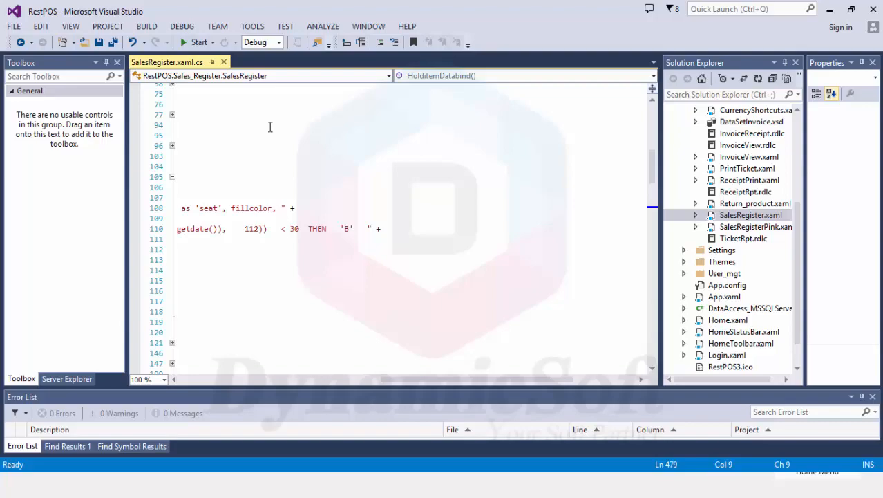
left_click(172, 176)
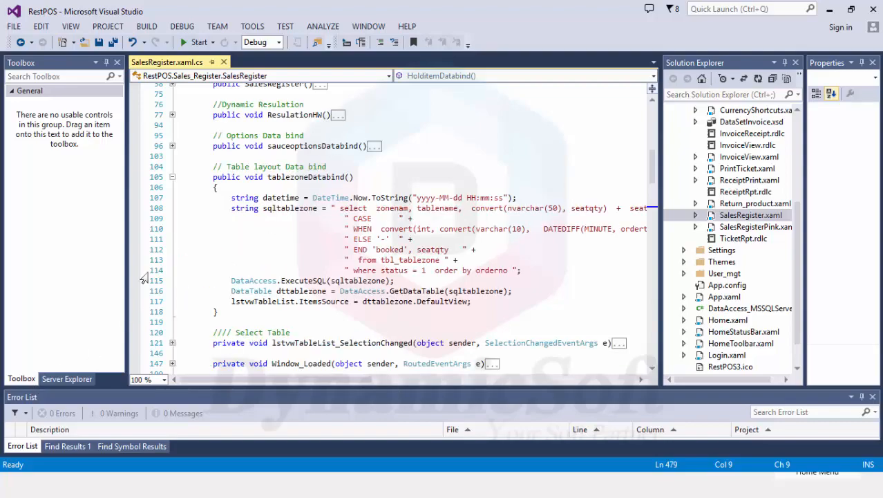